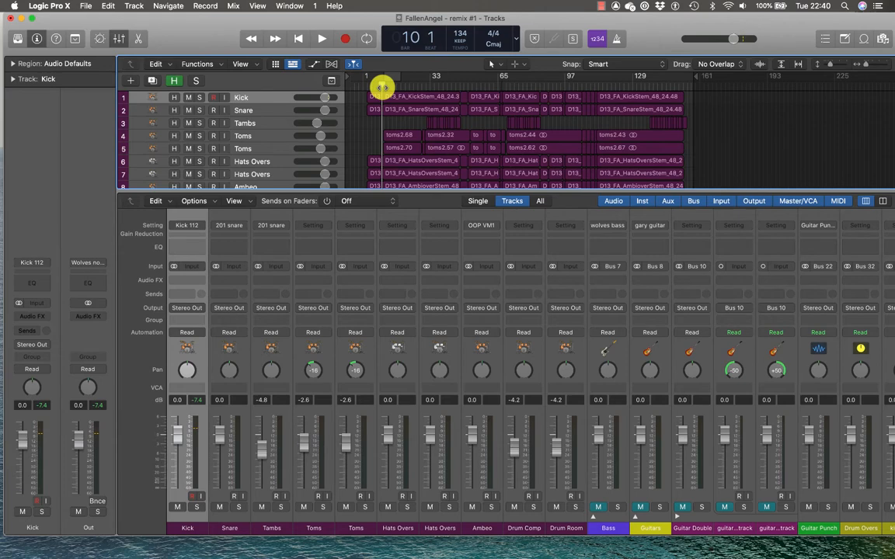
# Audition the mix, solo the Kick track, then insert a Channel EQ on its channel strip
pyautogui.click(322, 38)
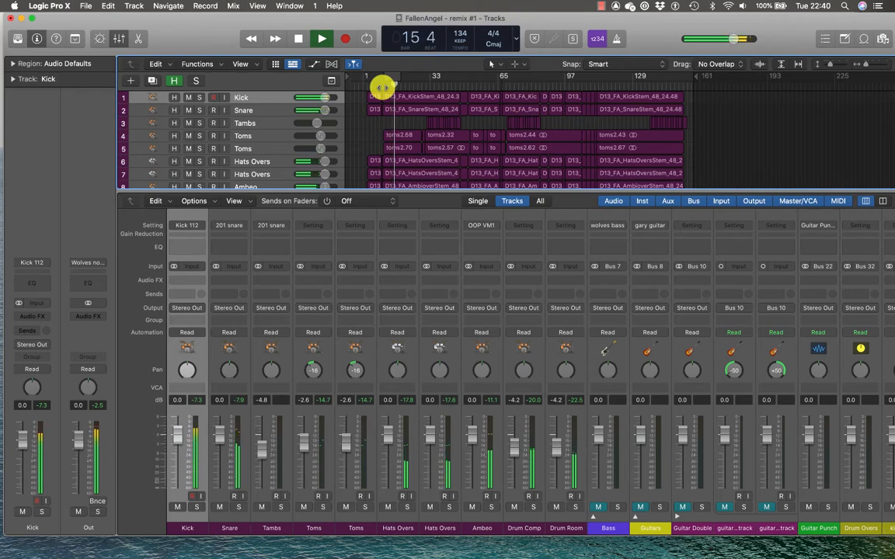
pyautogui.click(298, 37)
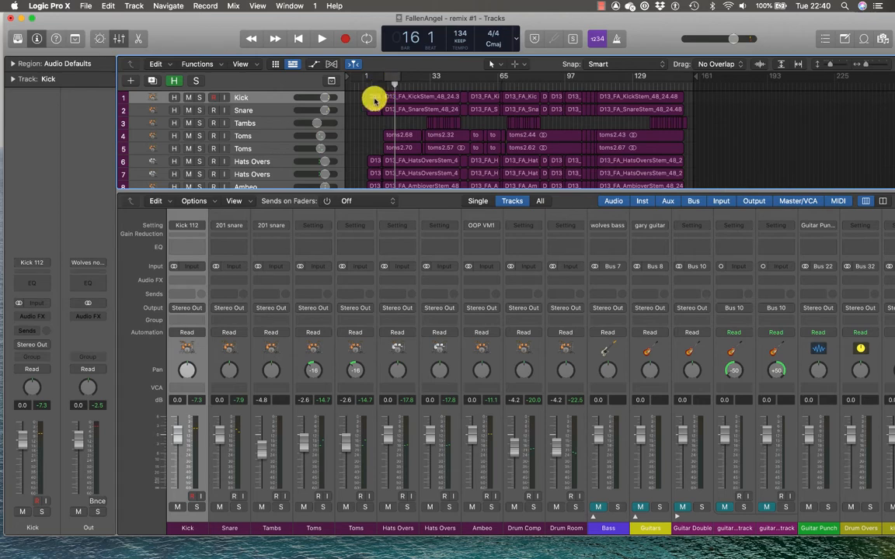
pyautogui.click(196, 509)
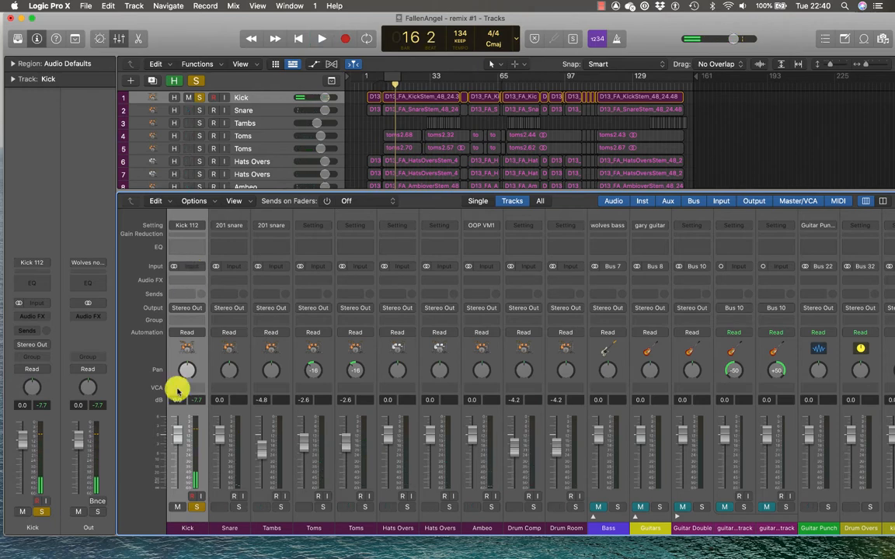
pyautogui.click(322, 37)
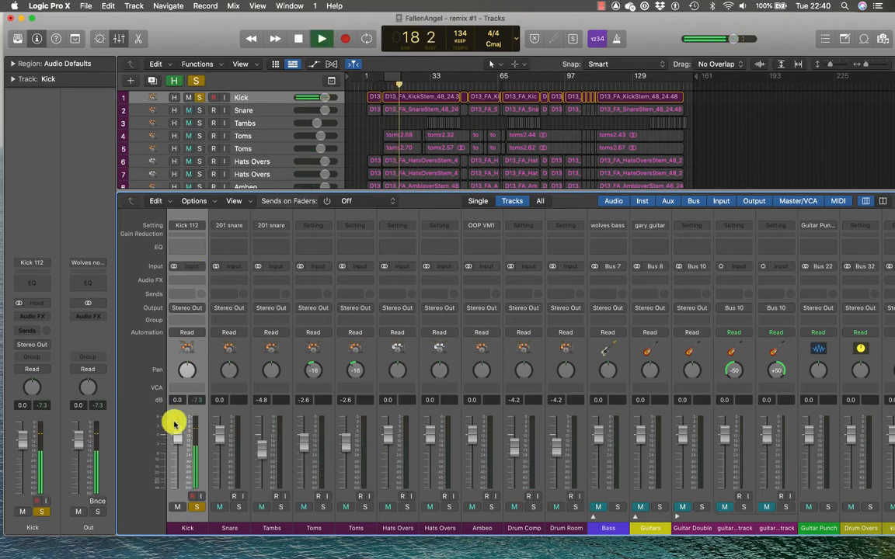
pyautogui.click(322, 37)
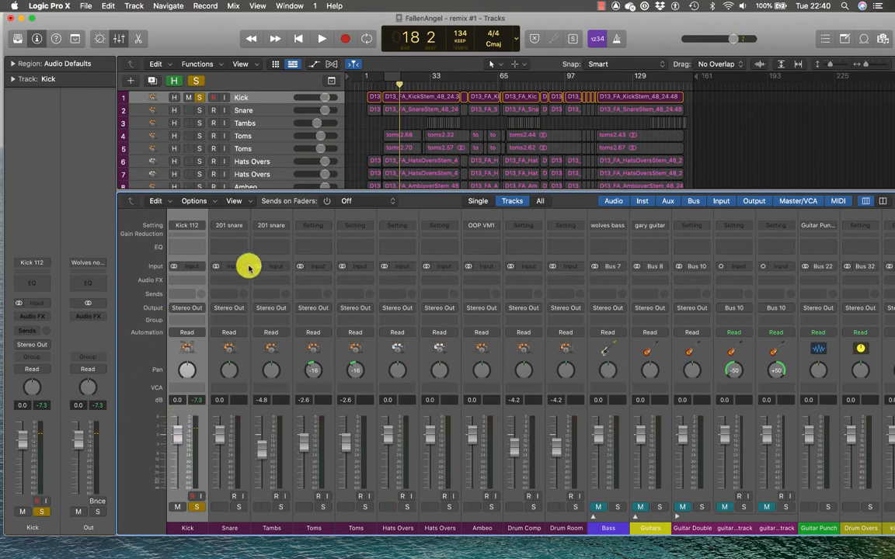
pyautogui.click(186, 266)
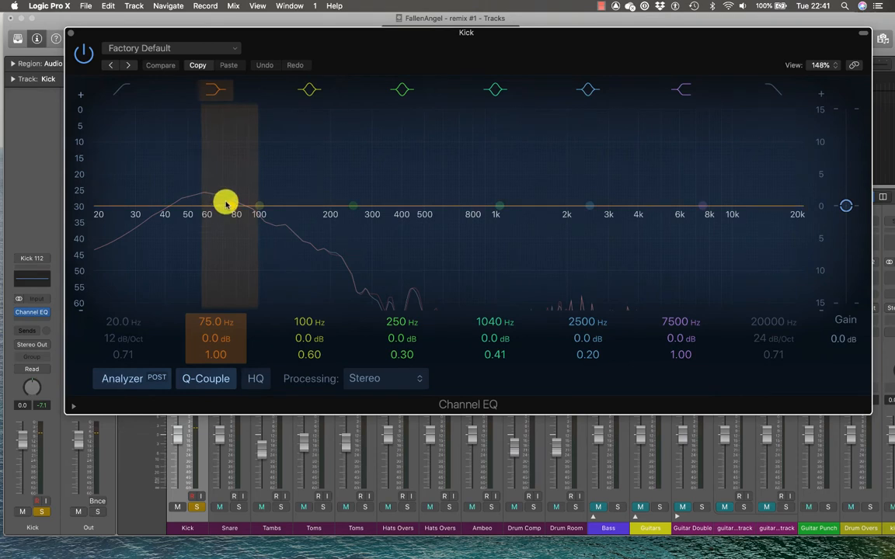
# Sweep the low band's boost up to about +6 dB, then flatten it back to 0 dB at 63.5 Hz
pyautogui.moveTo(225, 204); pyautogui.dragTo(217, 164)
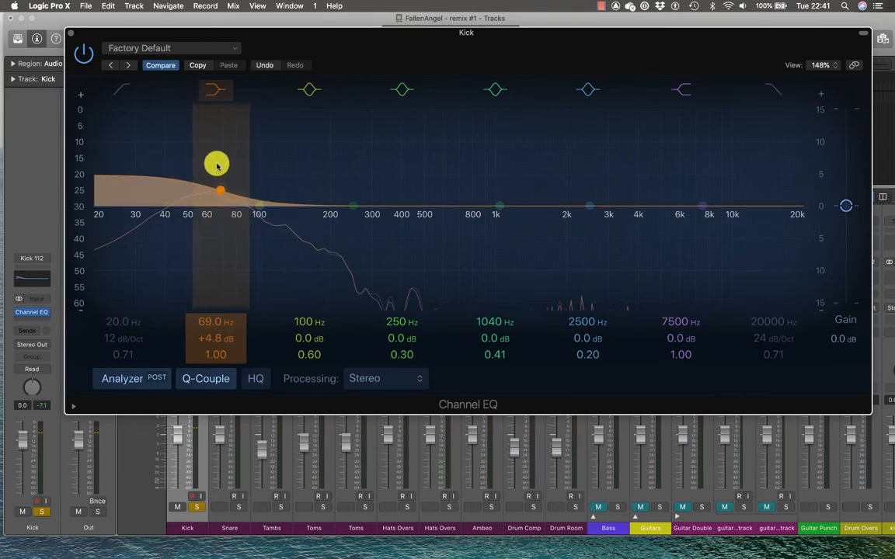
pyautogui.moveTo(218, 163); pyautogui.dragTo(218, 166)
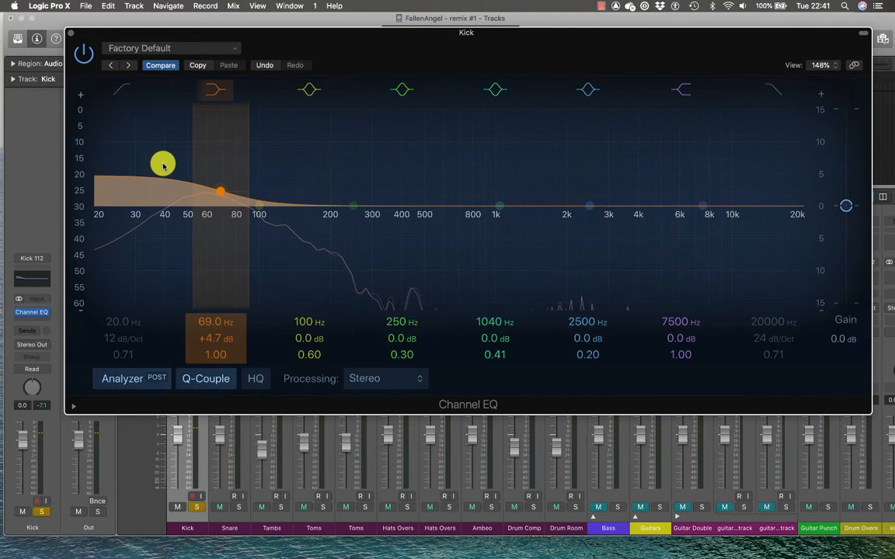
pyautogui.moveTo(163, 165); pyautogui.dragTo(158, 190)
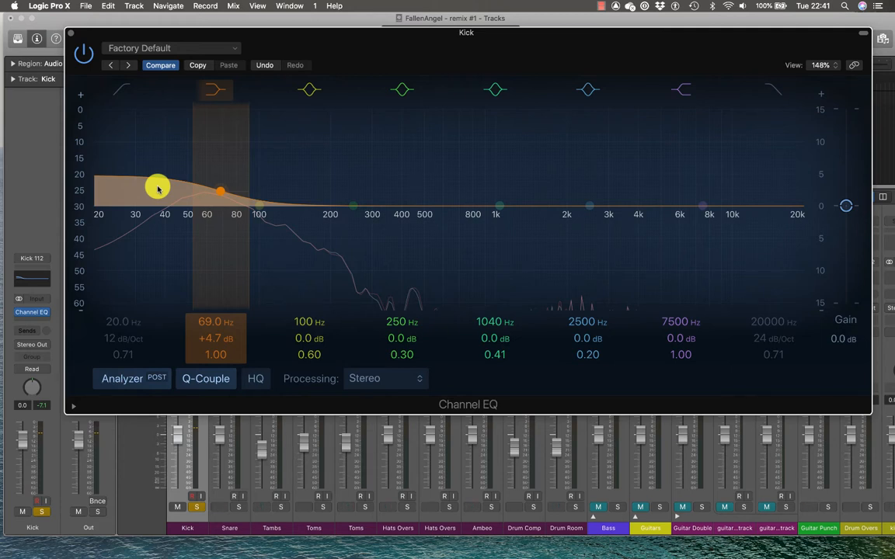
pyautogui.moveTo(158, 188); pyautogui.dragTo(221, 193)
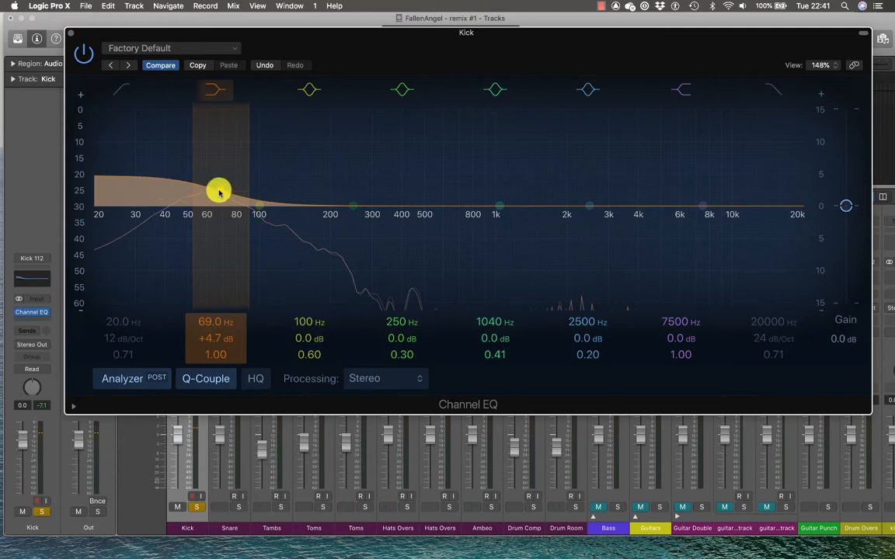
pyautogui.moveTo(219, 193); pyautogui.dragTo(217, 178)
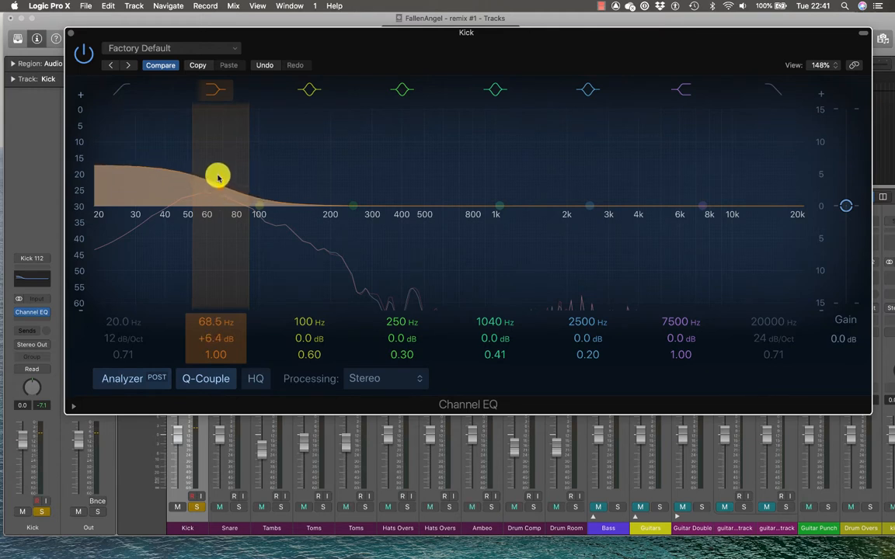
pyautogui.moveTo(218, 177); pyautogui.dragTo(218, 174)
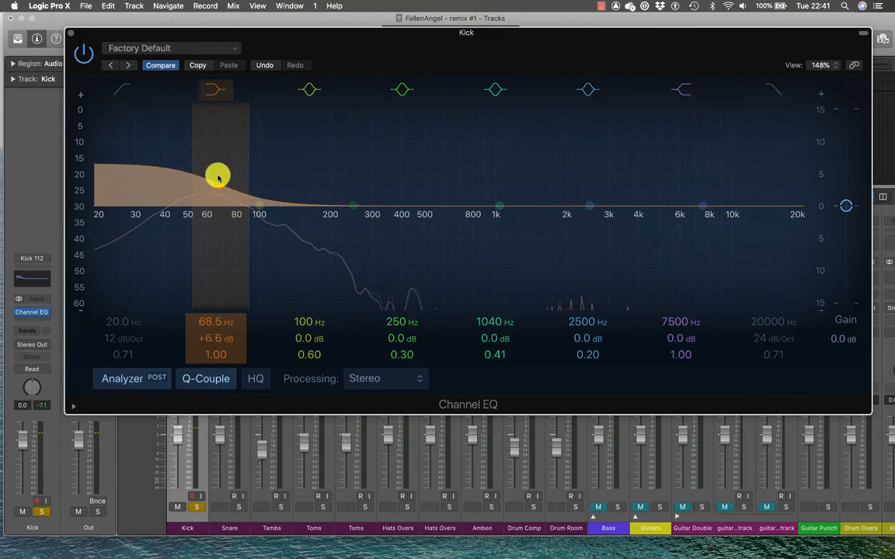
pyautogui.moveTo(218, 177); pyautogui.dragTo(211, 230)
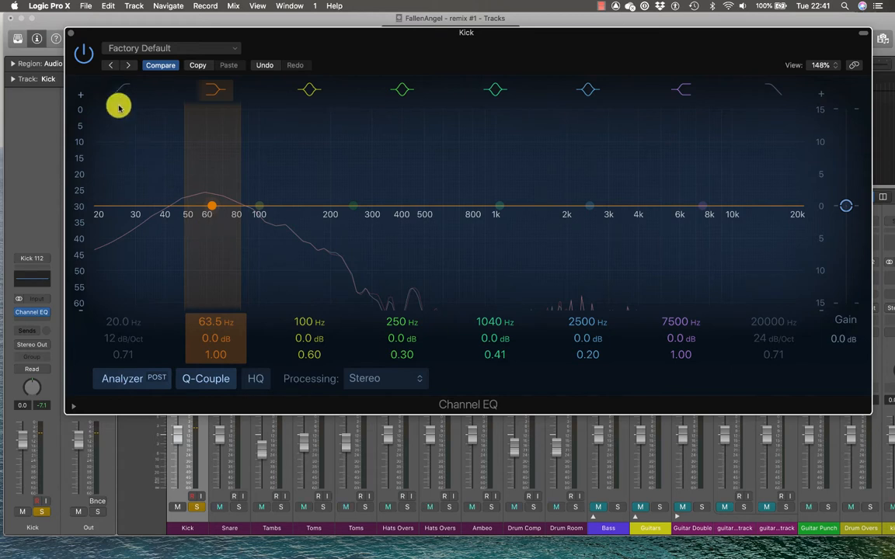
pyautogui.click(84, 53)
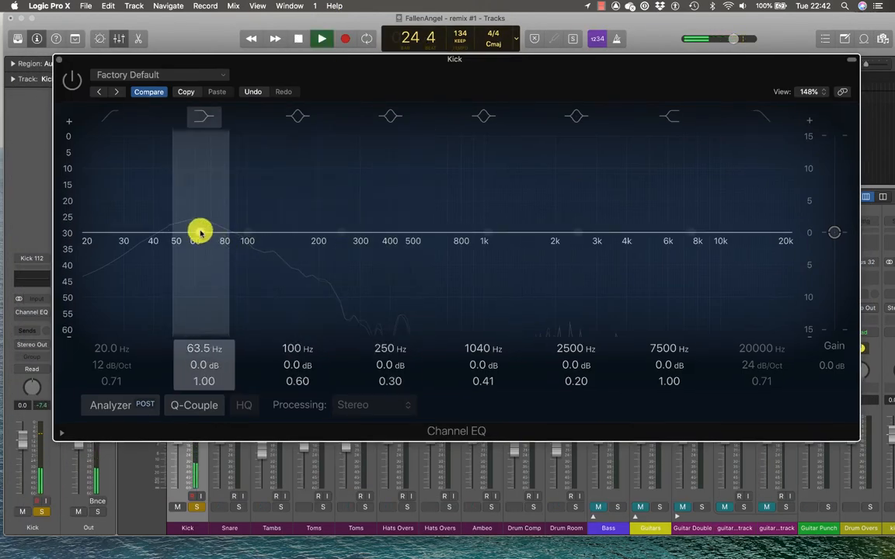
# Move the 100 Hz band down to a +2.2 dB boost at 72 Hz, keeping the 63 Hz band nearly flat
pyautogui.moveTo(201, 232); pyautogui.dragTo(201, 230)
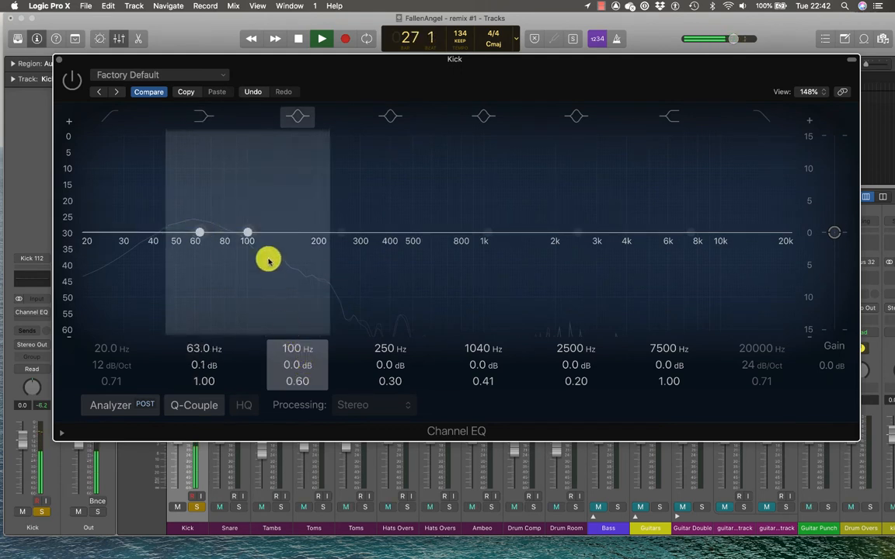
pyautogui.moveTo(267, 261); pyautogui.dragTo(224, 211)
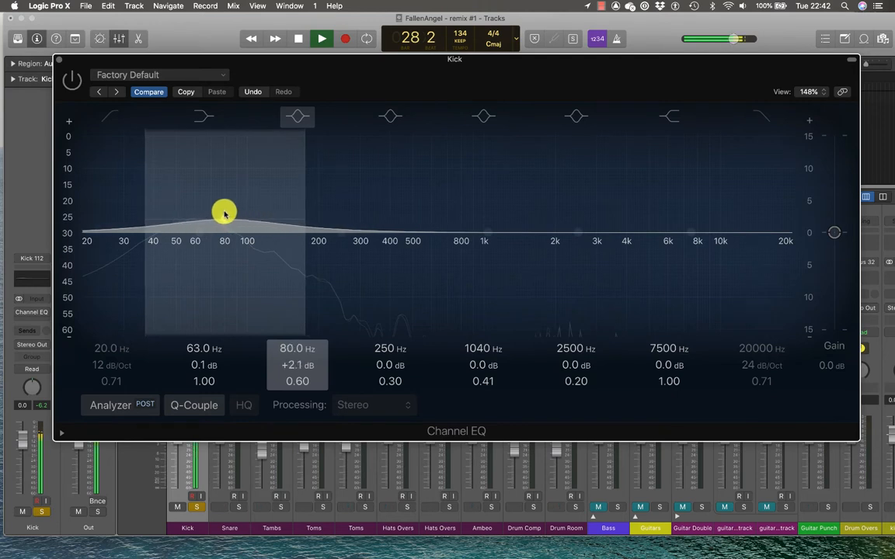
pyautogui.moveTo(224, 212); pyautogui.dragTo(215, 211)
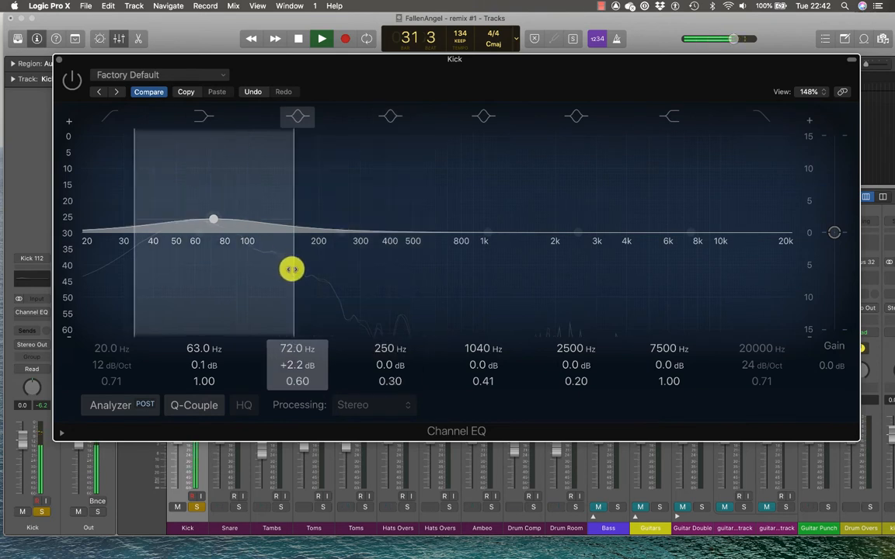
# Experiment with the 72 Hz boost's Q from very narrow back to a moderate width
pyautogui.moveTo(292, 270); pyautogui.dragTo(292, 264)
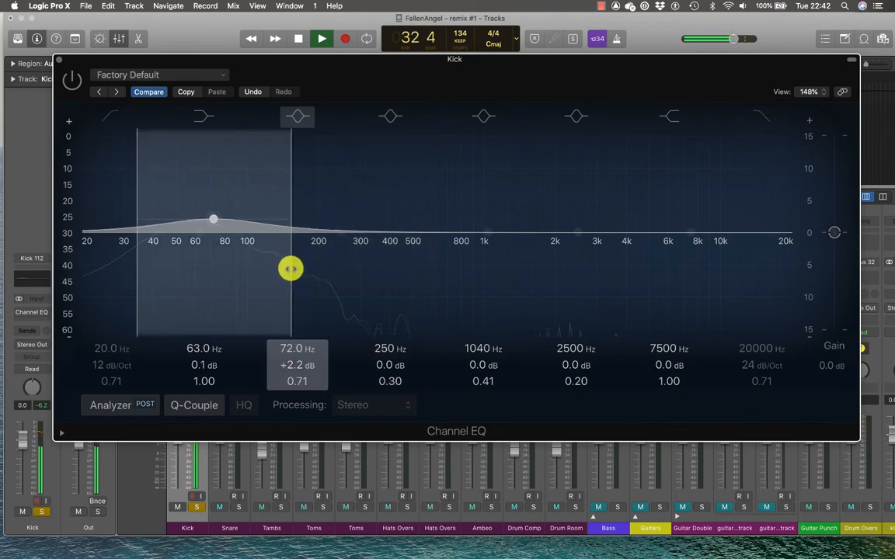
pyautogui.moveTo(290, 268); pyautogui.dragTo(241, 267)
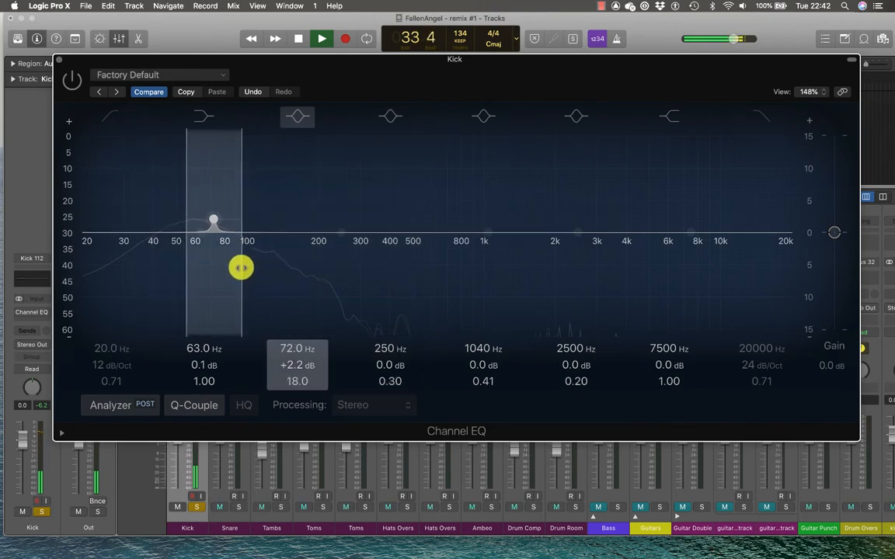
pyautogui.moveTo(241, 267); pyautogui.dragTo(294, 270)
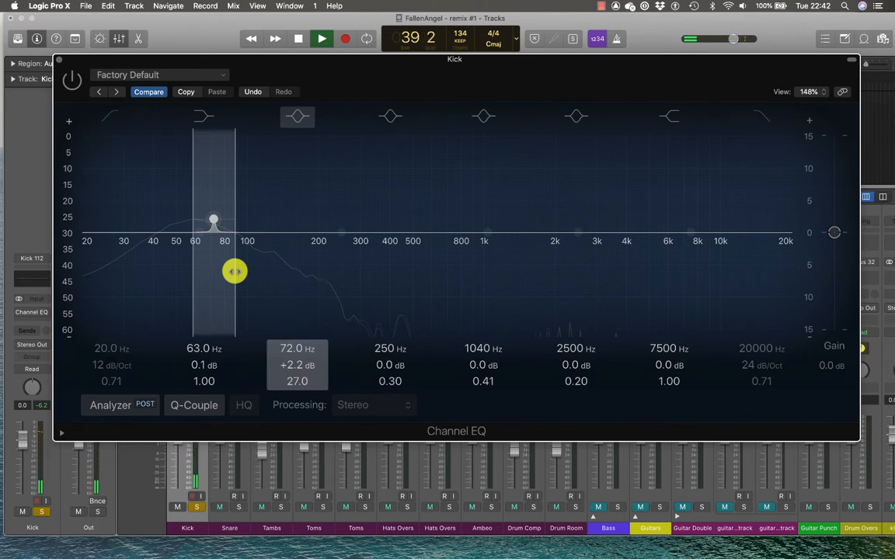
pyautogui.moveTo(235, 271); pyautogui.dragTo(274, 270)
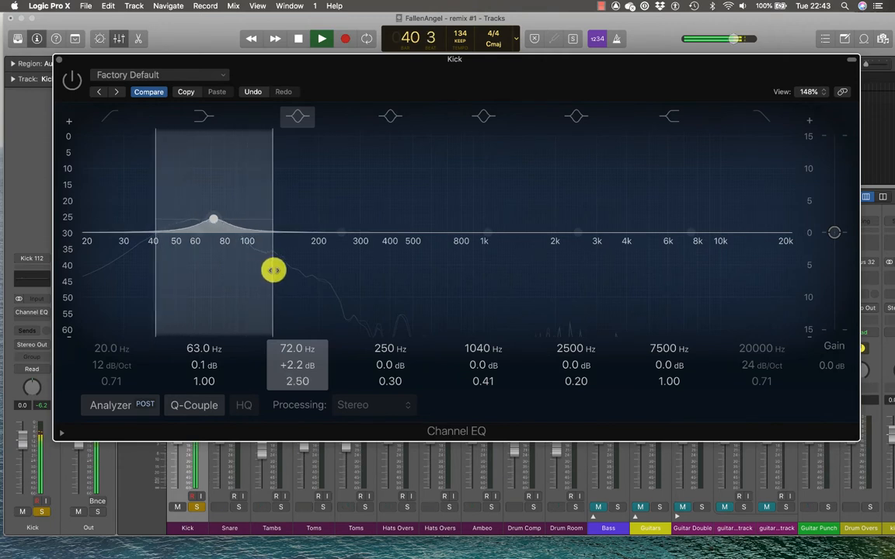
pyautogui.moveTo(274, 271); pyautogui.dragTo(286, 270)
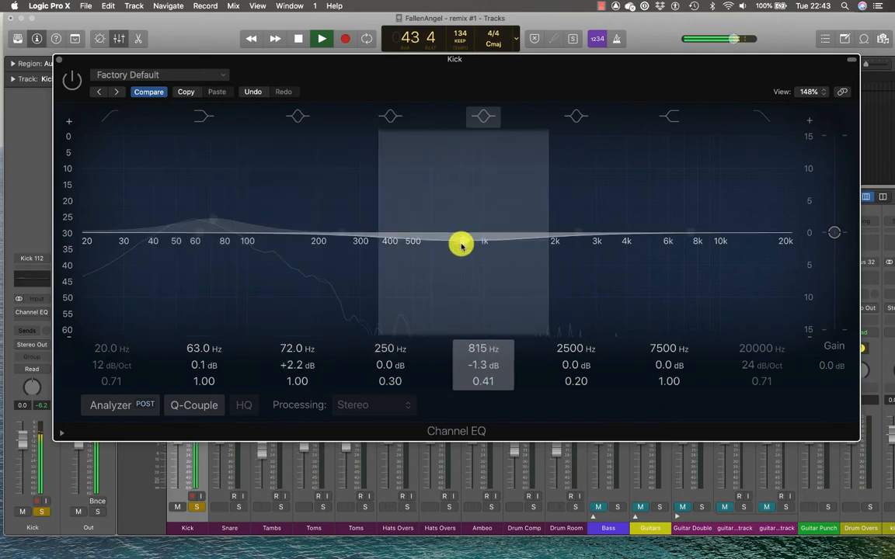
# Cut the mid band slightly near 800 Hz and raise the presence band to +2.3 dB around 3780 Hz
pyautogui.moveTo(460, 247); pyautogui.dragTo(460, 242)
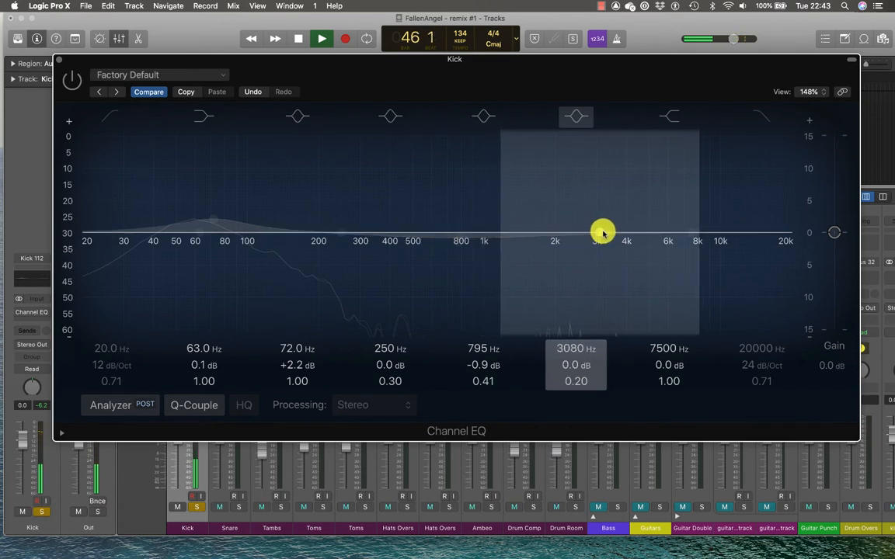
pyautogui.moveTo(603, 233); pyautogui.dragTo(606, 218)
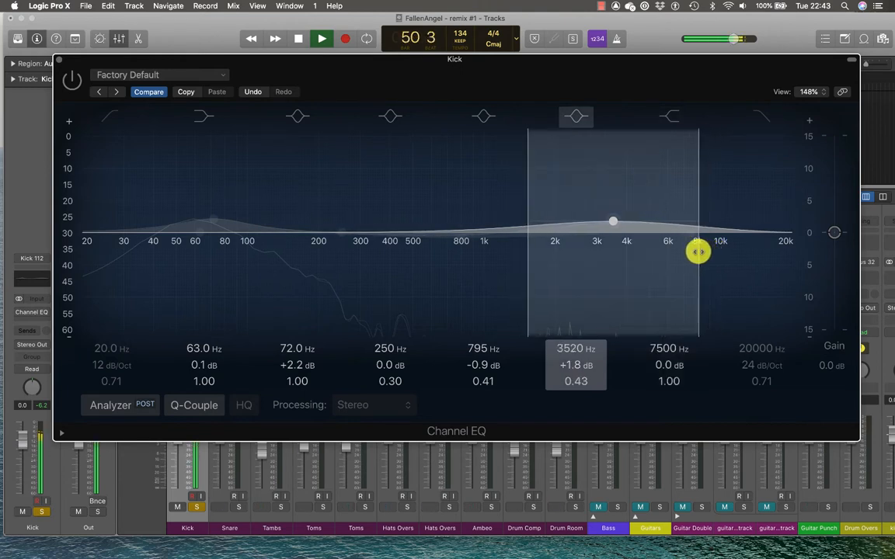
pyautogui.moveTo(697, 252); pyautogui.dragTo(618, 224)
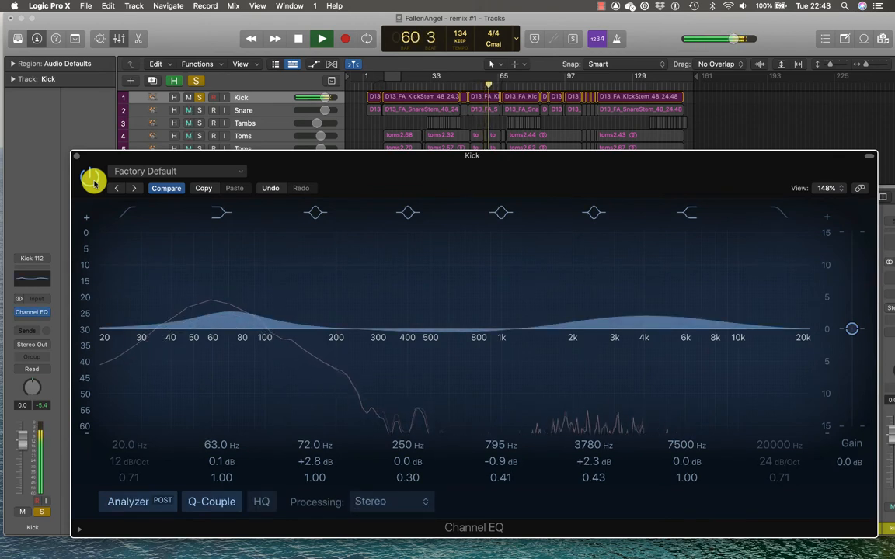
# Bypass-compare the EQ, then set 64 Hz +3 dB, presence at 3400 Hz, and a -1.8 dB cut at 530 Hz
pyautogui.click(321, 38)
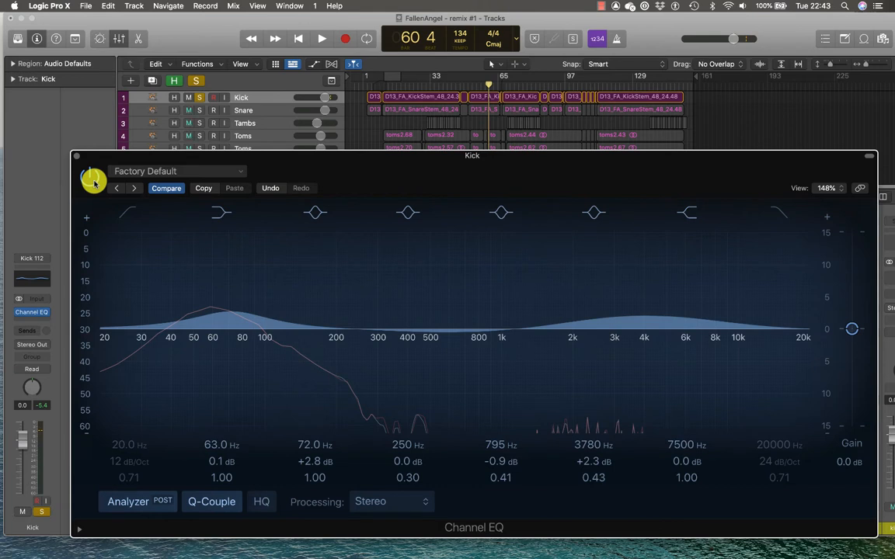
pyautogui.click(233, 311)
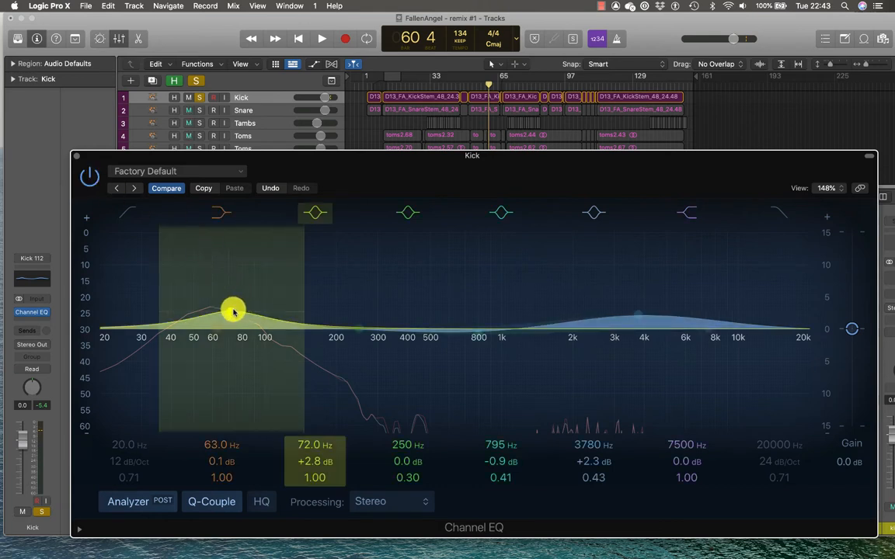
pyautogui.moveTo(233, 310); pyautogui.dragTo(223, 308)
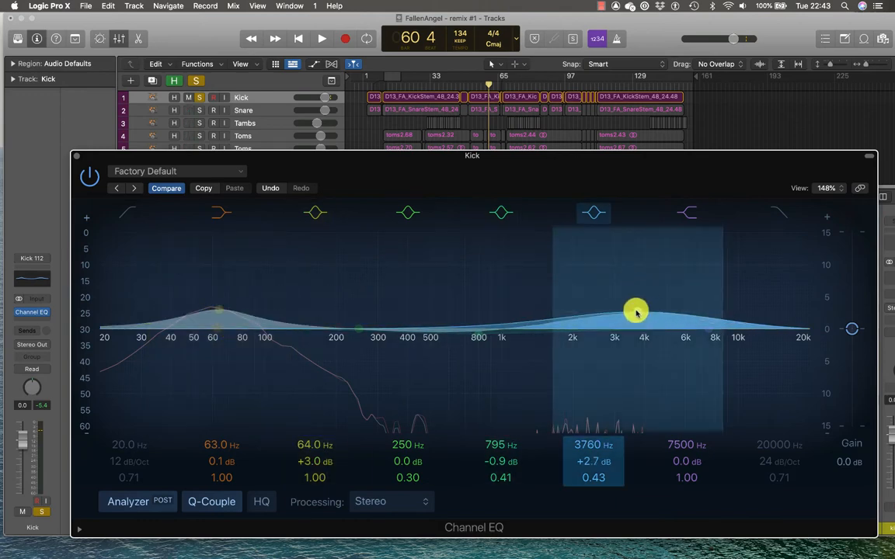
pyautogui.moveTo(635, 312); pyautogui.dragTo(625, 309)
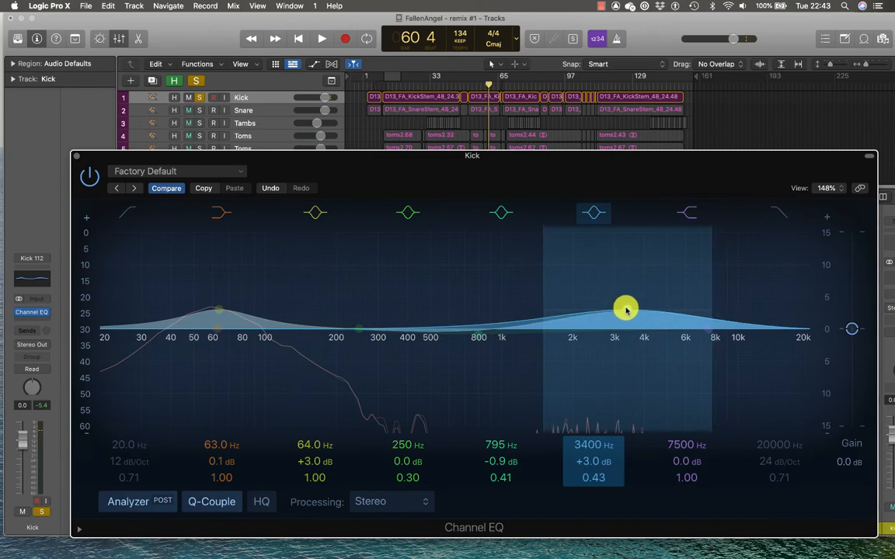
pyautogui.click(481, 333)
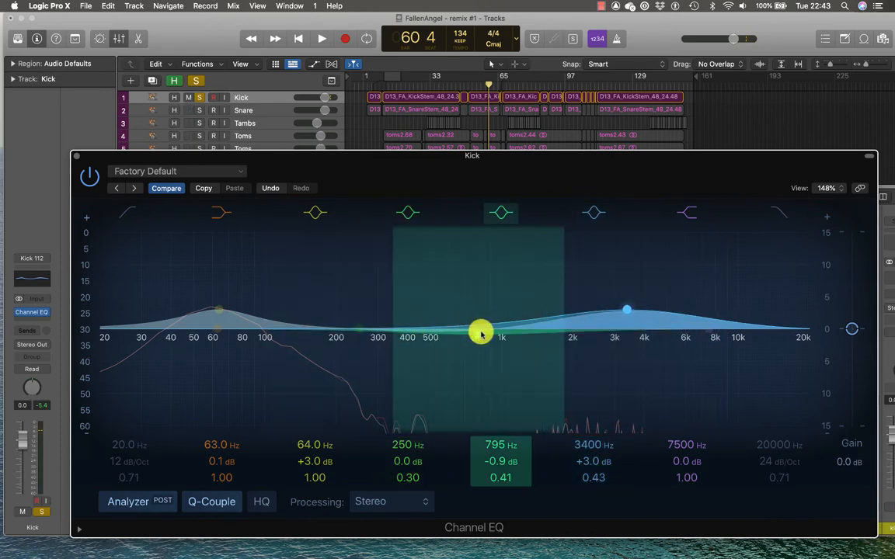
pyautogui.moveTo(480, 333); pyautogui.dragTo(439, 340)
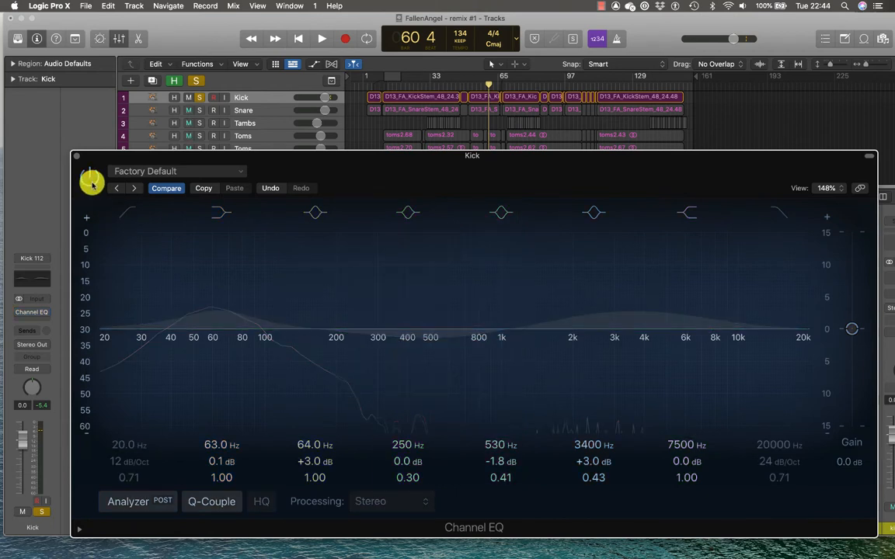
# Raise and narrow the presence boost to 2680 Hz, +3.7 dB, Q 0.67, A/B-ing against the bypassed EQ
pyautogui.click(322, 38)
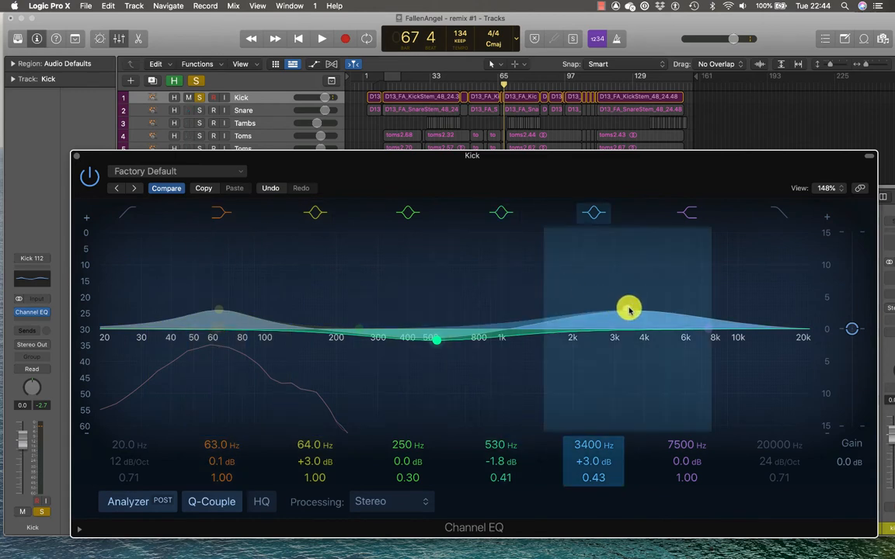
pyautogui.moveTo(630, 309); pyautogui.dragTo(630, 302)
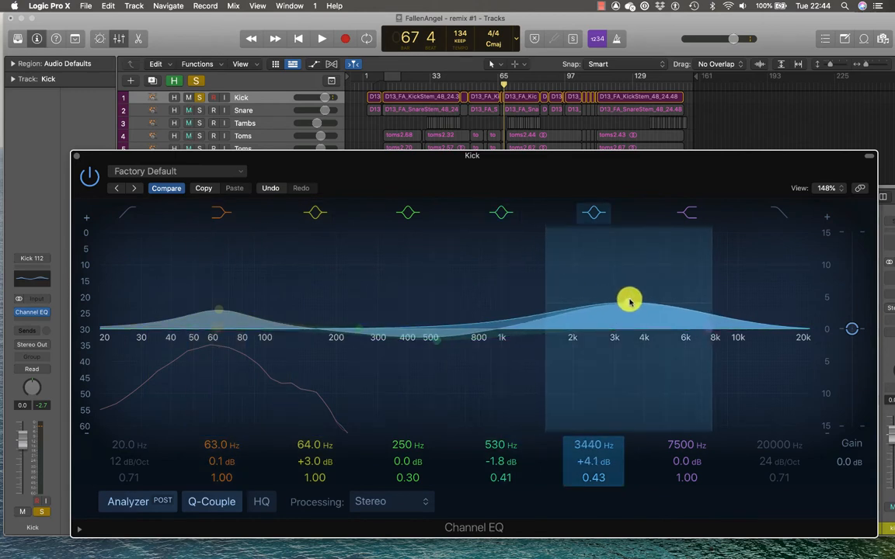
pyautogui.moveTo(629, 302); pyautogui.dragTo(641, 310)
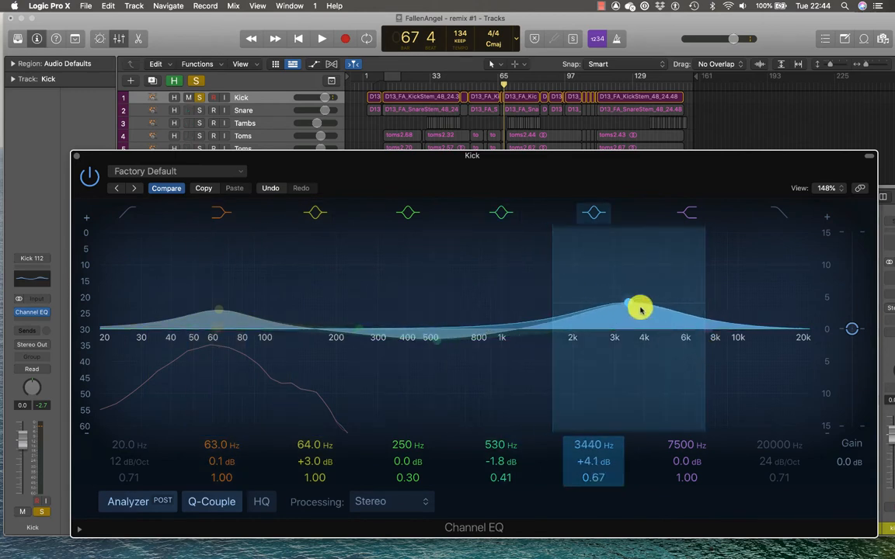
pyautogui.moveTo(640, 308); pyautogui.dragTo(594, 302)
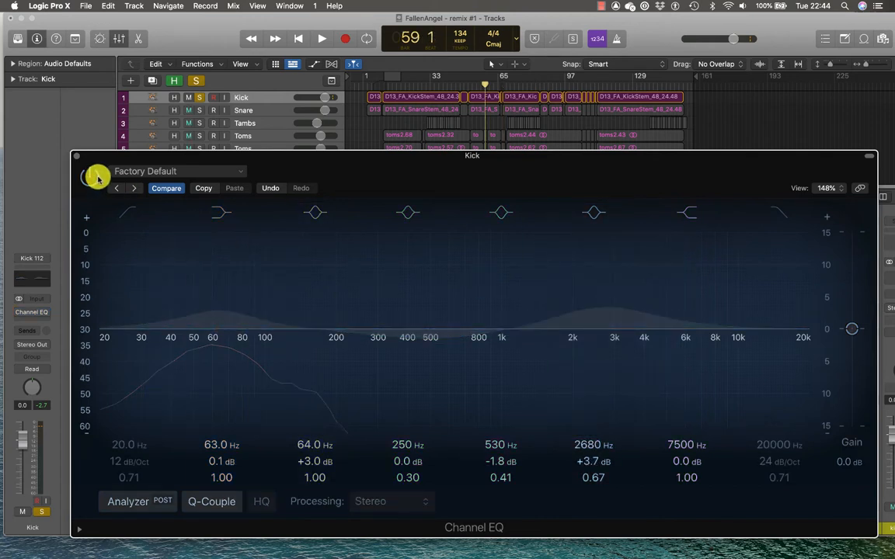
pyautogui.click(322, 37)
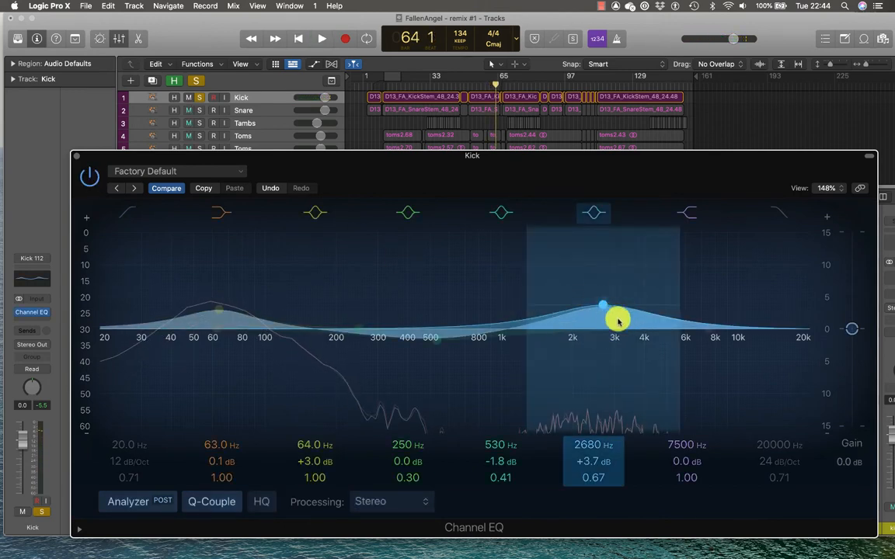
pyautogui.moveTo(618, 318); pyautogui.dragTo(603, 308)
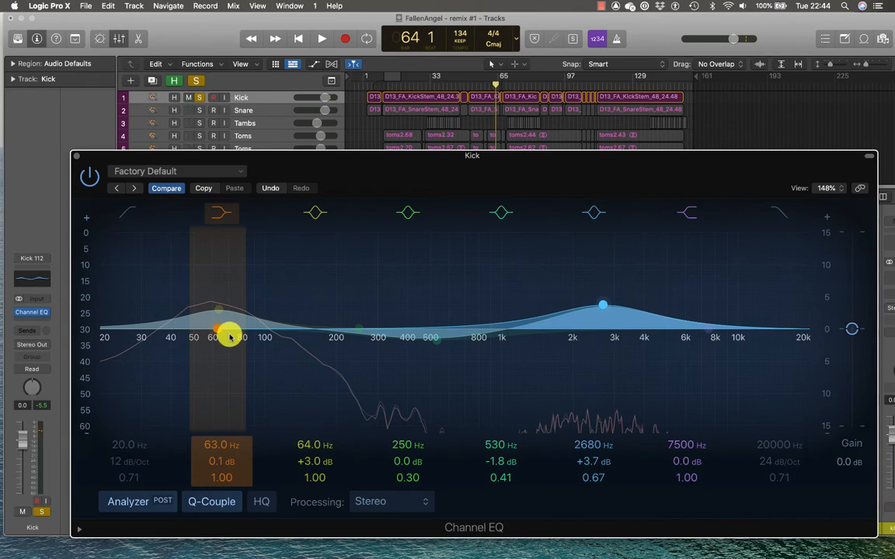
pyautogui.moveTo(230, 335); pyautogui.dragTo(223, 354)
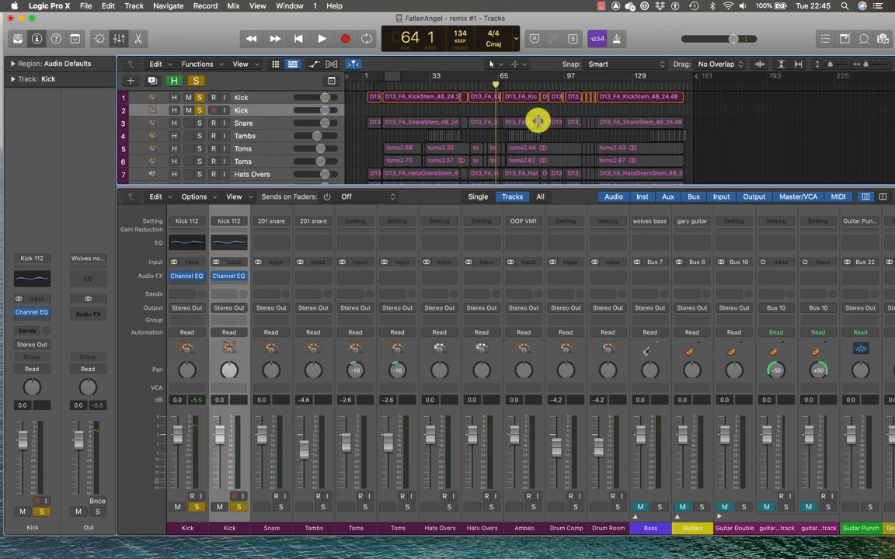
# Select the kick regions and bring up the plug-in list on the second Kick channel's EQ slot
pyautogui.click(370, 97)
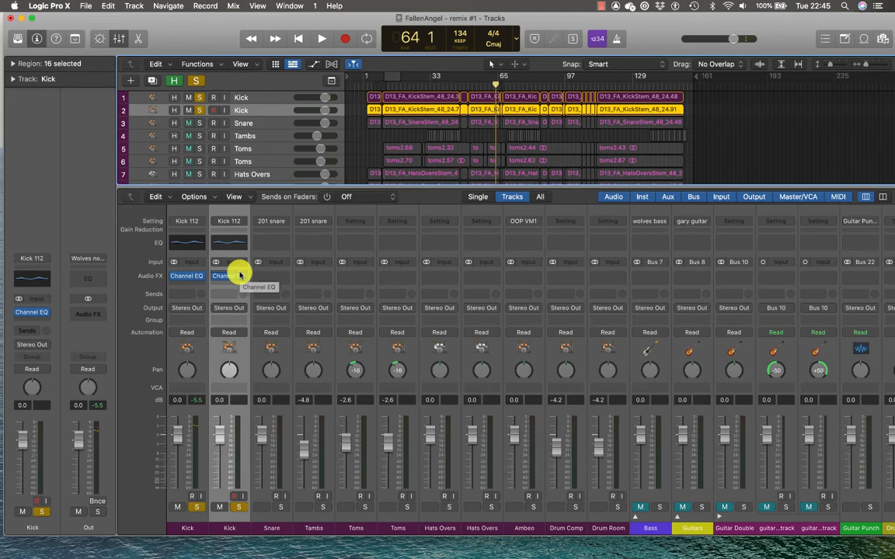
pyautogui.click(228, 277)
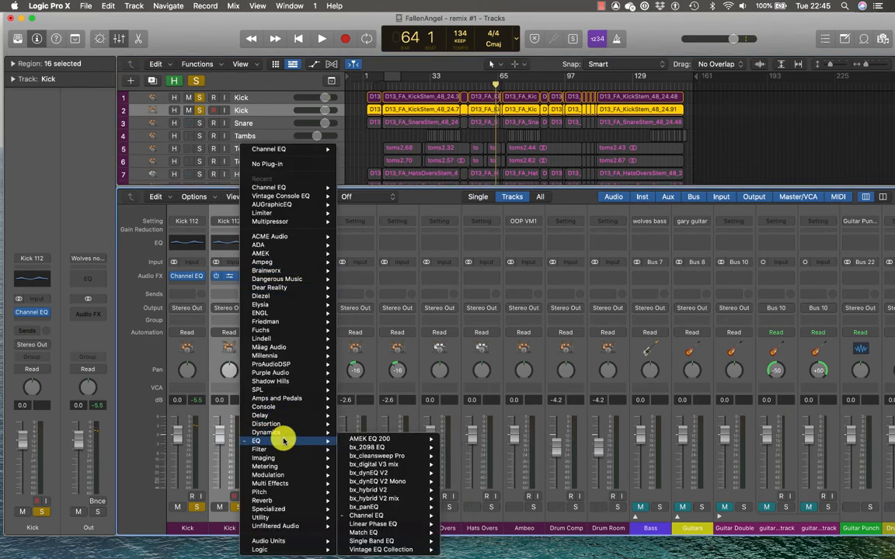
pyautogui.moveTo(373, 524)
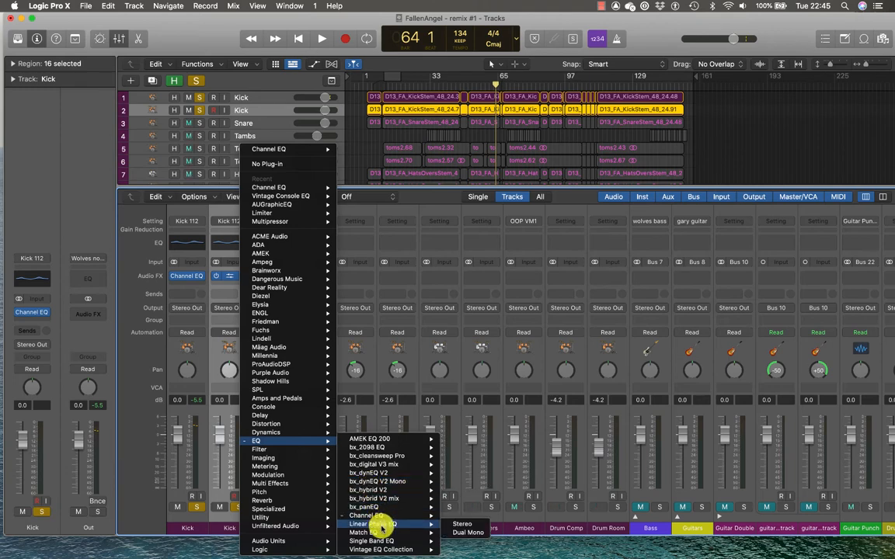
pyautogui.moveTo(381, 550)
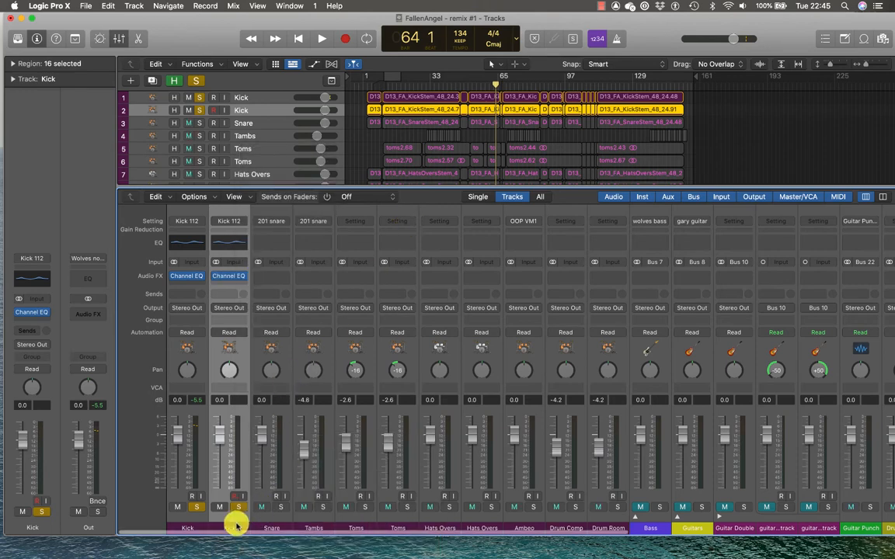
pyautogui.moveTo(193, 272)
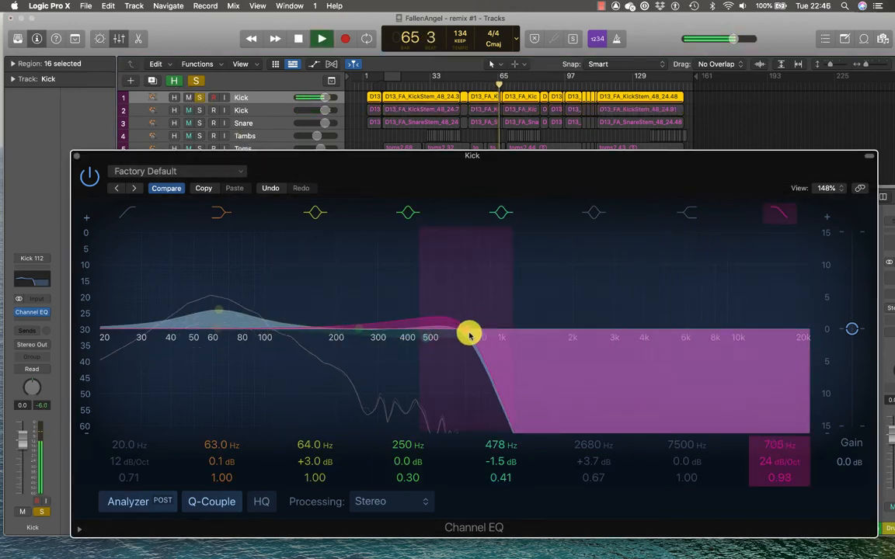
# Set the steep low-pass cutoff to about 1180 Hz
pyautogui.moveTo(469, 336); pyautogui.dragTo(520, 341)
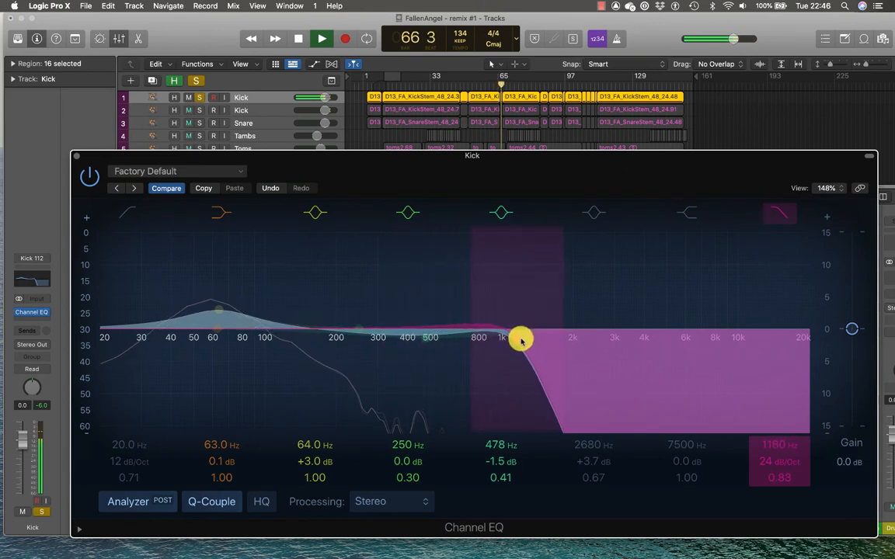
pyautogui.moveTo(520, 339); pyautogui.dragTo(501, 341)
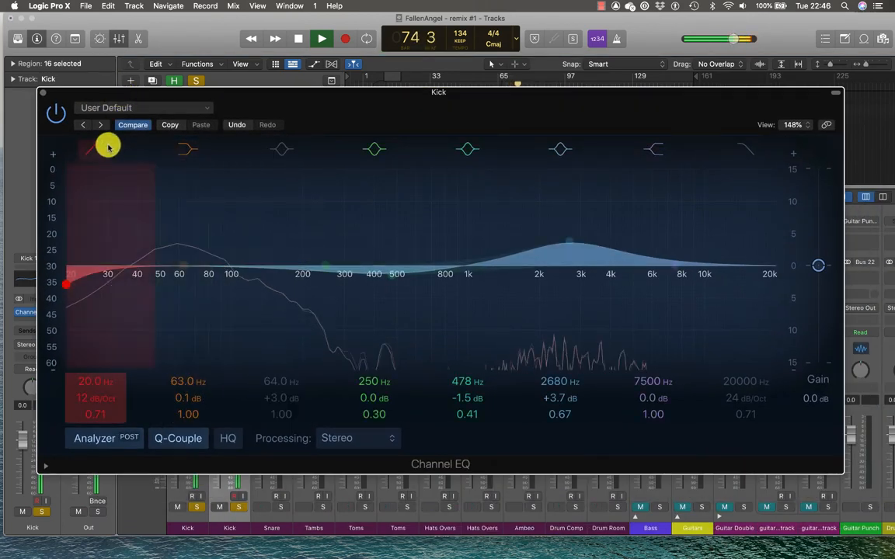
# Sweep the high-pass up to a 420 Hz low cut and add a +3.2 dB high shelf near 5350 Hz
pyautogui.moveTo(109, 147); pyautogui.dragTo(100, 286)
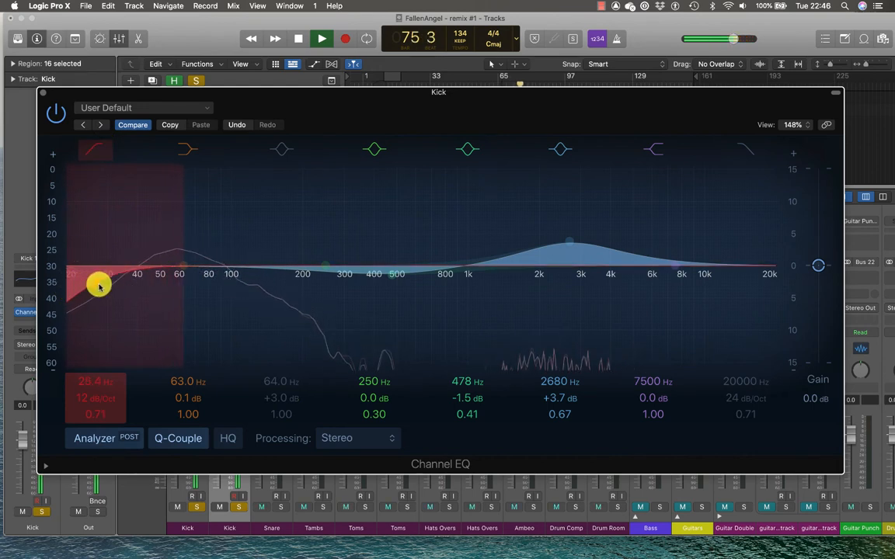
pyautogui.moveTo(99, 286); pyautogui.dragTo(271, 283)
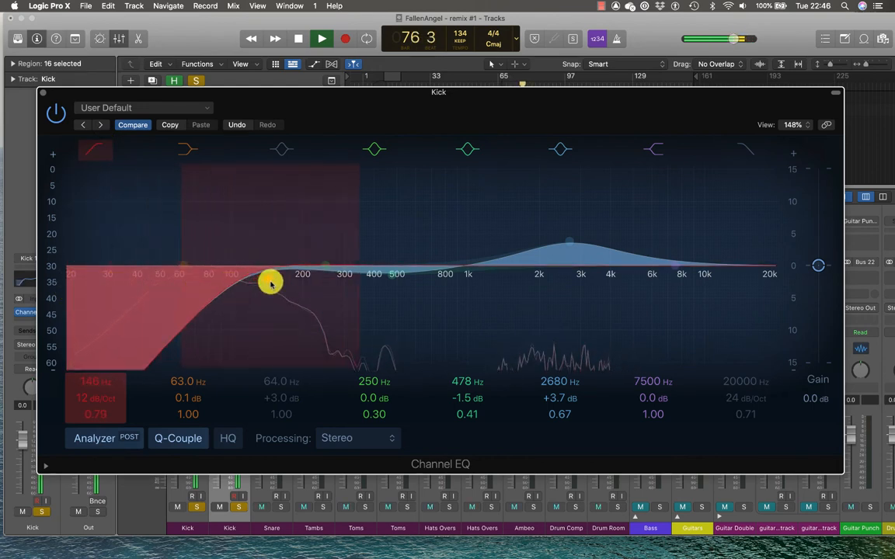
pyautogui.moveTo(270, 283); pyautogui.dragTo(380, 280)
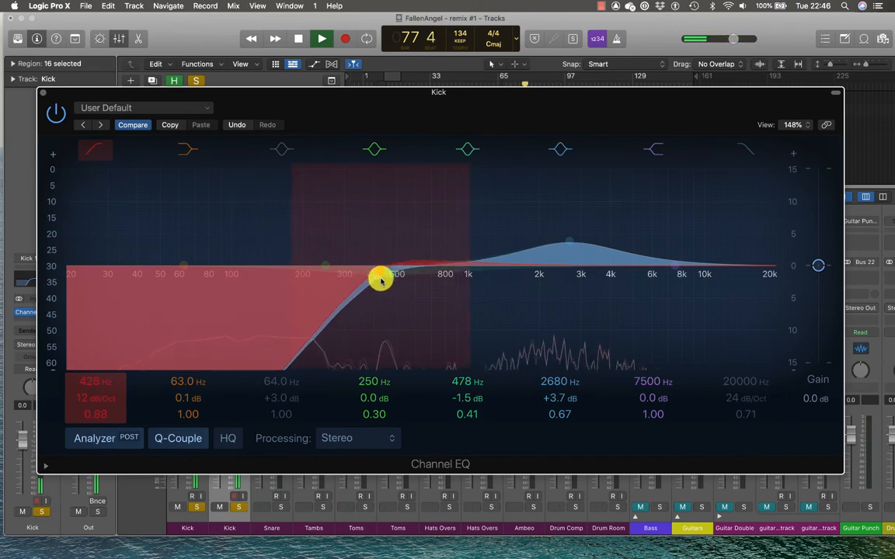
pyautogui.moveTo(381, 279); pyautogui.dragTo(449, 272)
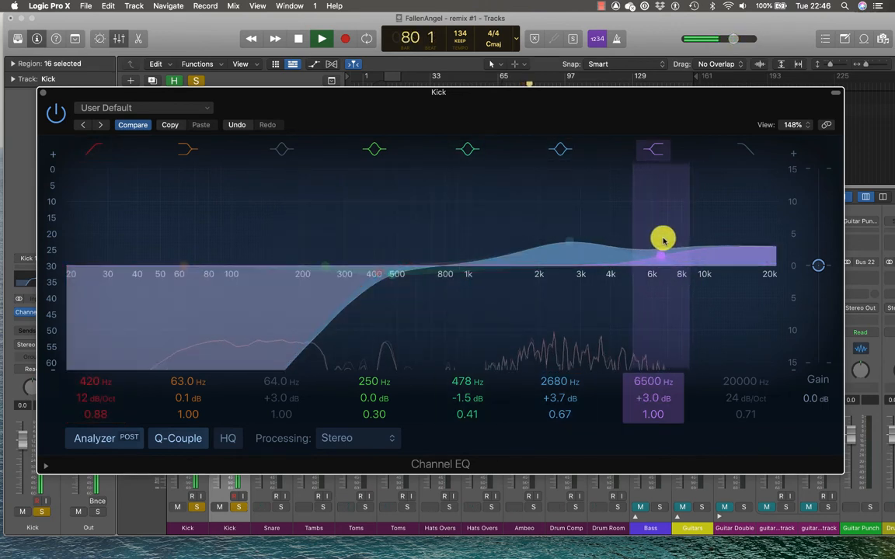
pyautogui.moveTo(664, 240); pyautogui.dragTo(644, 239)
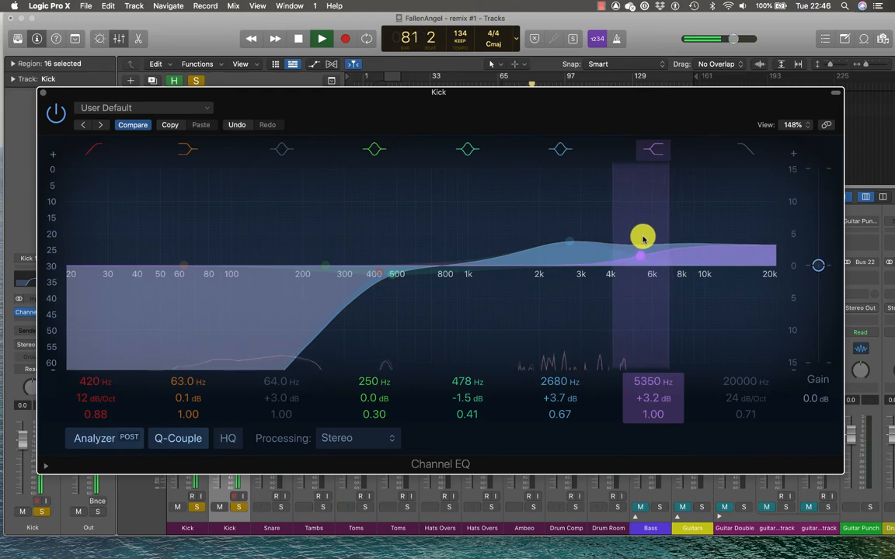
pyautogui.moveTo(643, 240); pyautogui.dragTo(438, 261)
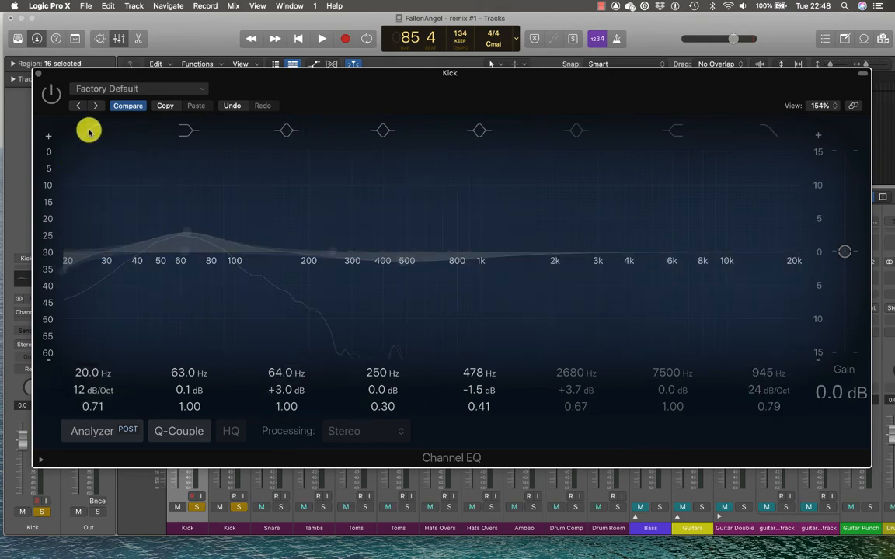
# Enable the low-pass band at about 9050 Hz and boost the 63 Hz low shelf to +4.2 dB
pyautogui.click(88, 130)
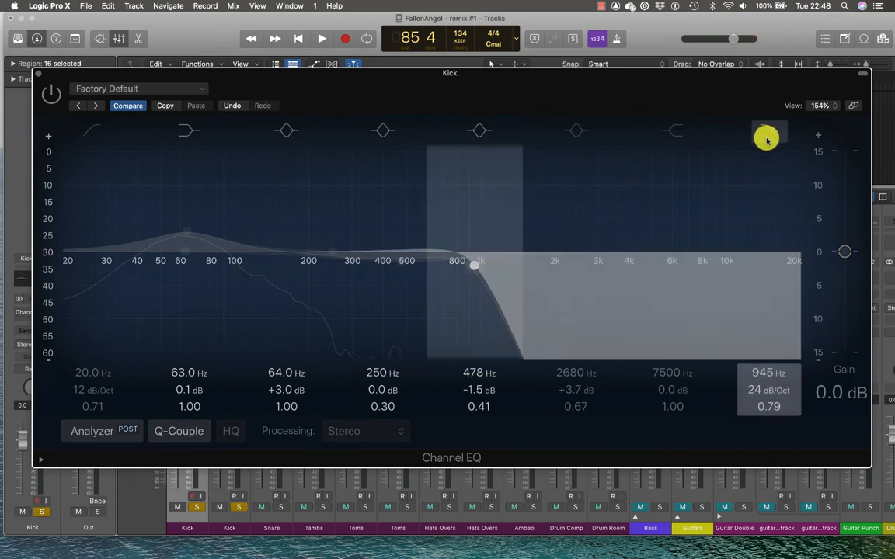
pyautogui.moveTo(764, 139); pyautogui.dragTo(622, 272)
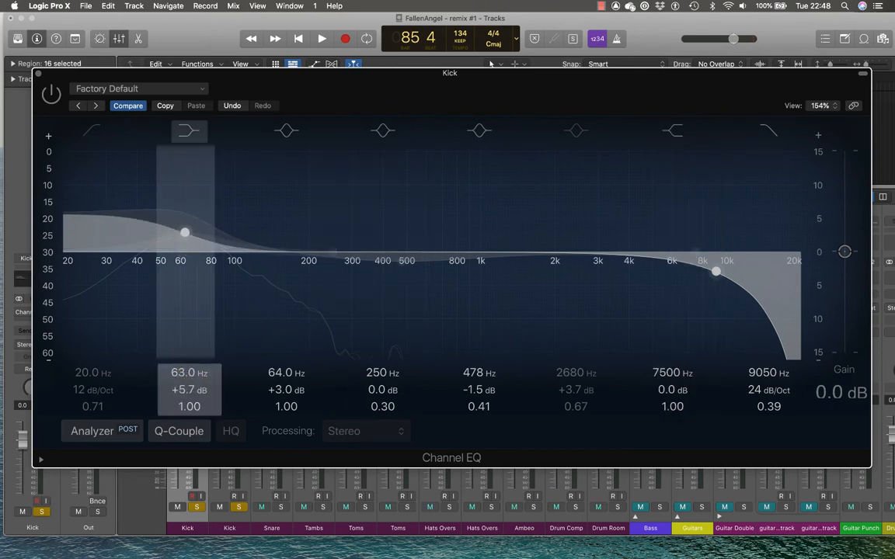
pyautogui.moveTo(185, 233); pyautogui.dragTo(185, 267)
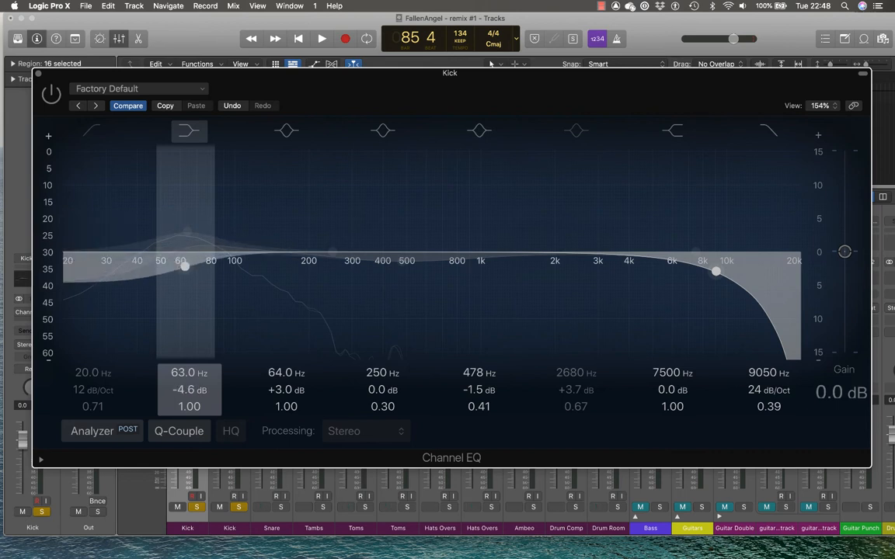
pyautogui.moveTo(185, 267); pyautogui.dragTo(184, 237)
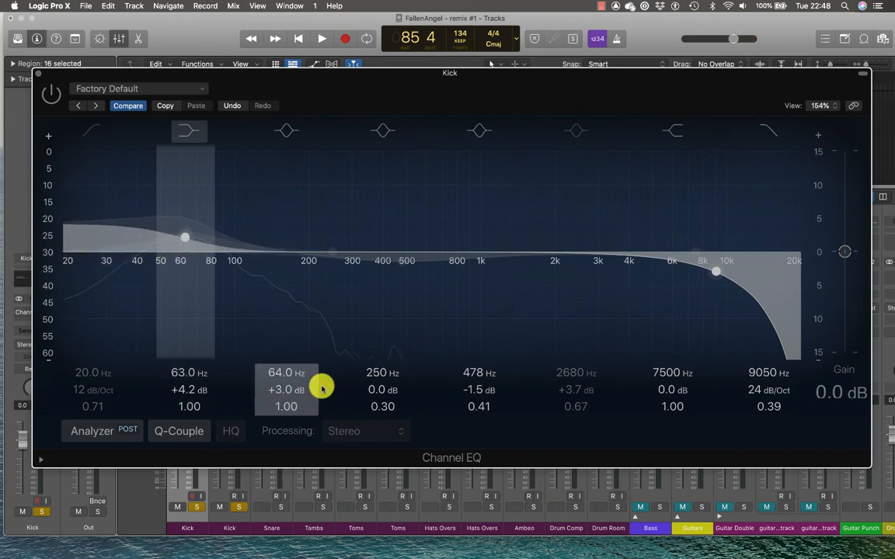
pyautogui.moveTo(715, 271); pyautogui.dragTo(696, 234)
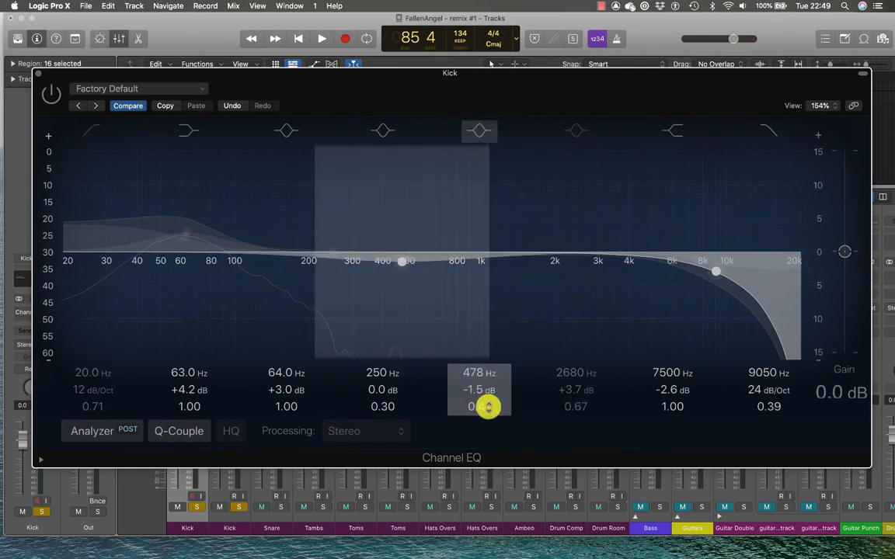
# Boost the mid band +3.6 dB at 468 Hz with a narrow Q of 22.0
pyautogui.moveTo(490, 407); pyautogui.dragTo(490, 404)
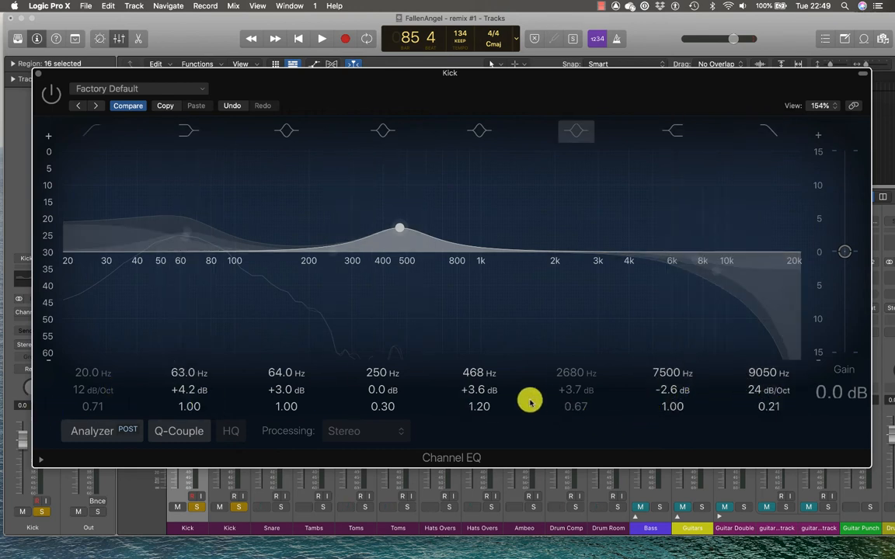
pyautogui.click(286, 131)
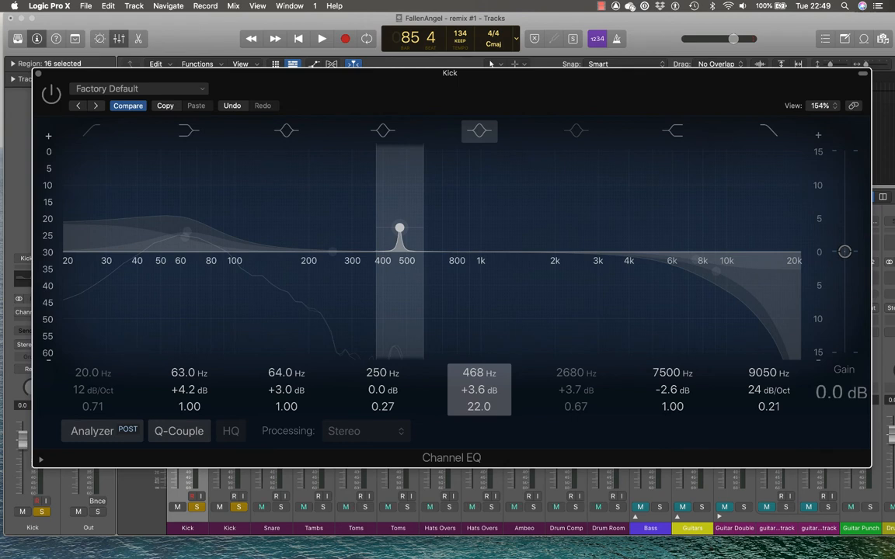
pyautogui.moveTo(479, 407); pyautogui.dragTo(479, 401)
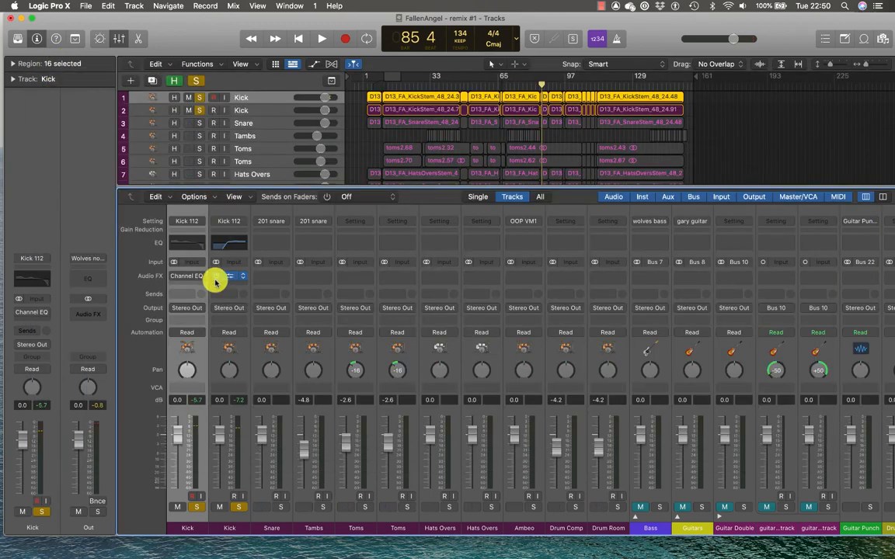
# Insert Vintage Tube EQ and Vintage Graphic EQ on the duplicated kick's Audio FX slots
pyautogui.click(216, 277)
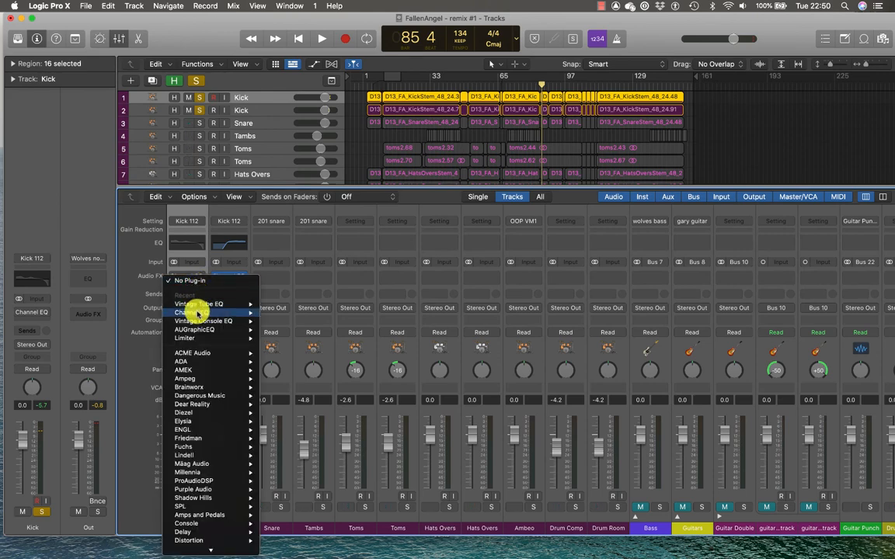
pyautogui.click(187, 314)
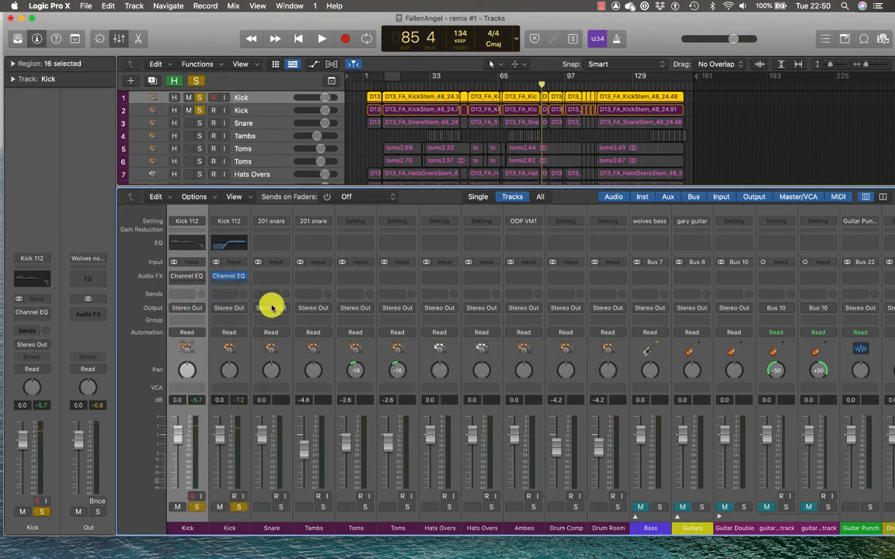
pyautogui.click(186, 267)
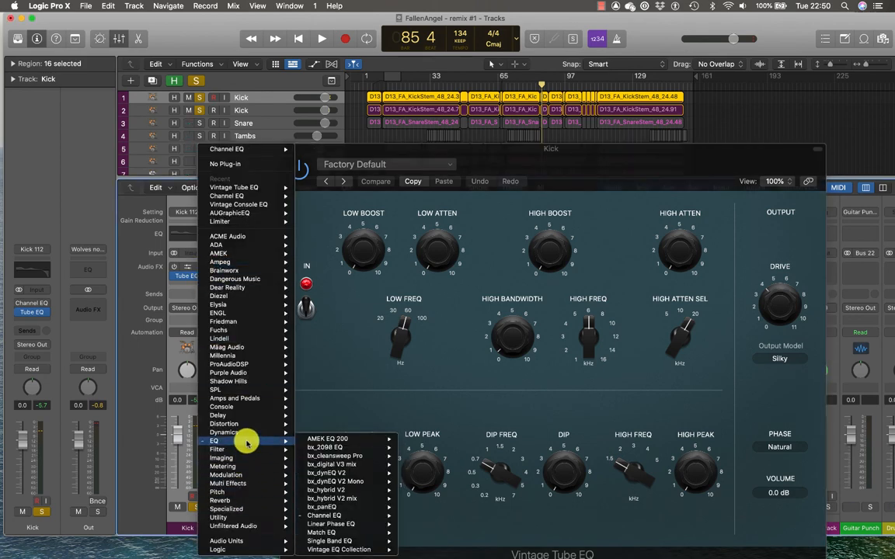
pyautogui.moveTo(366, 531)
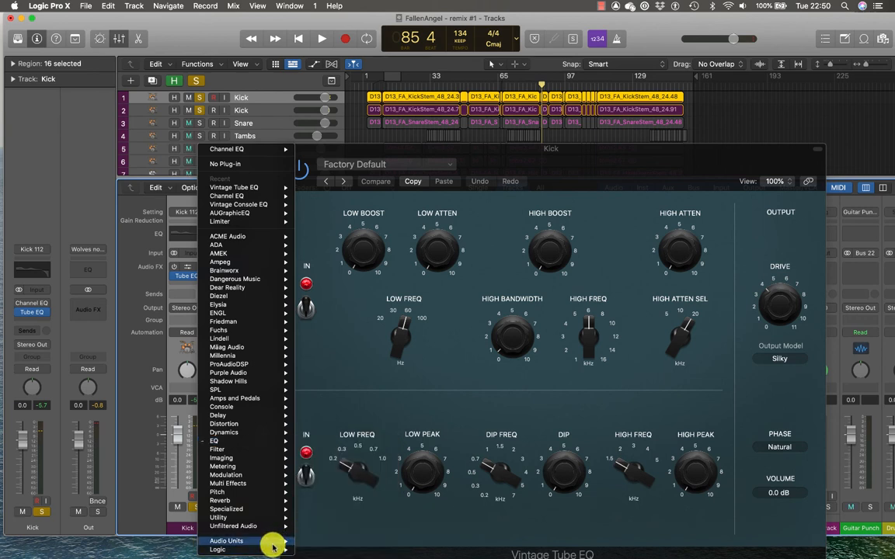
pyautogui.click(214, 442)
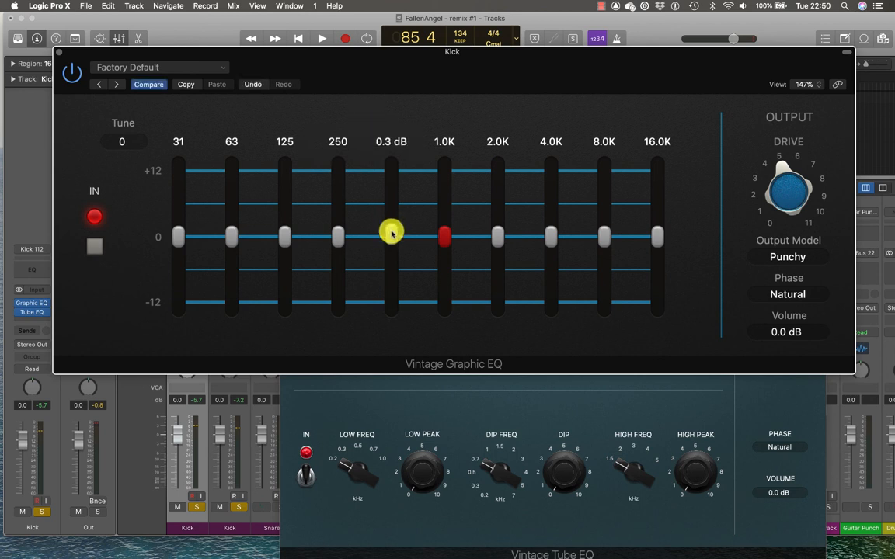
# Test the 500 Hz and 2.0K sliders, then load a Drums preset with output at -1.0 dB
pyautogui.moveTo(392, 237); pyautogui.dragTo(391, 238)
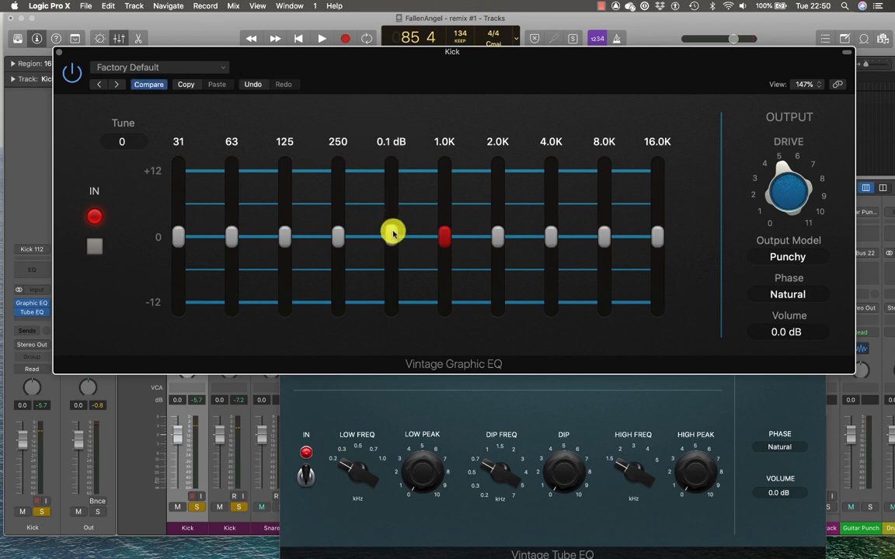
pyautogui.moveTo(392, 233); pyautogui.dragTo(389, 230)
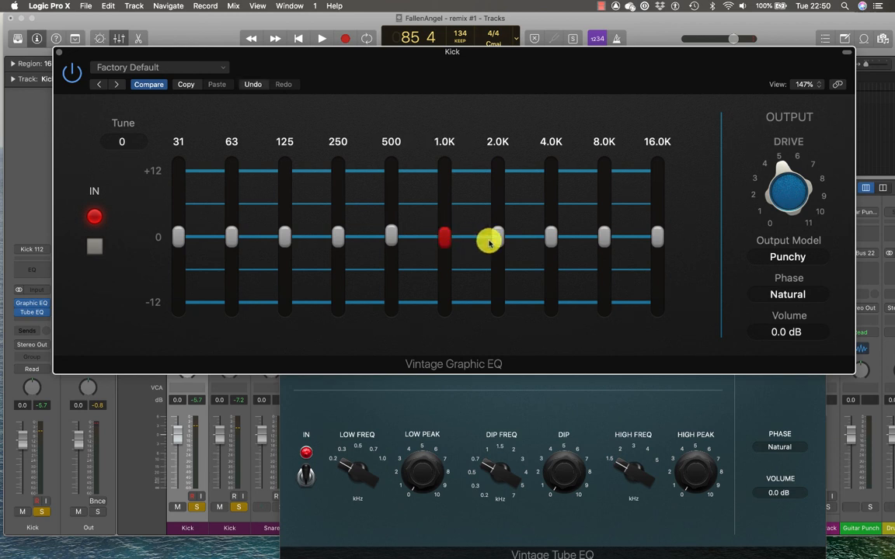
pyautogui.moveTo(497, 236); pyautogui.dragTo(498, 239)
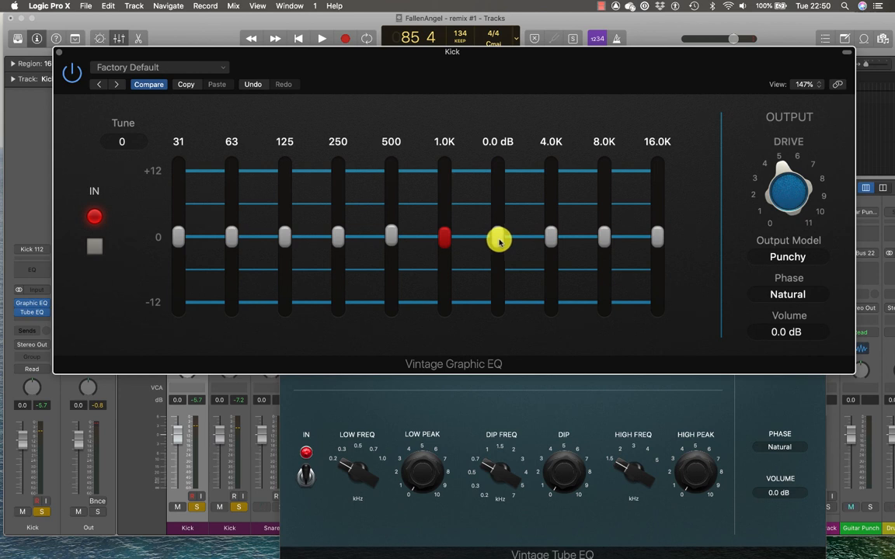
pyautogui.moveTo(497, 236); pyautogui.dragTo(482, 152)
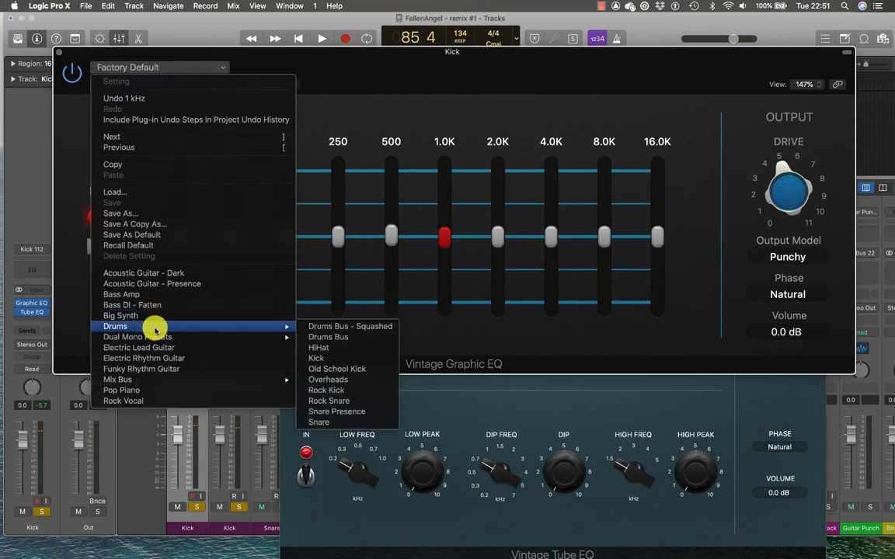
pyautogui.click(317, 357)
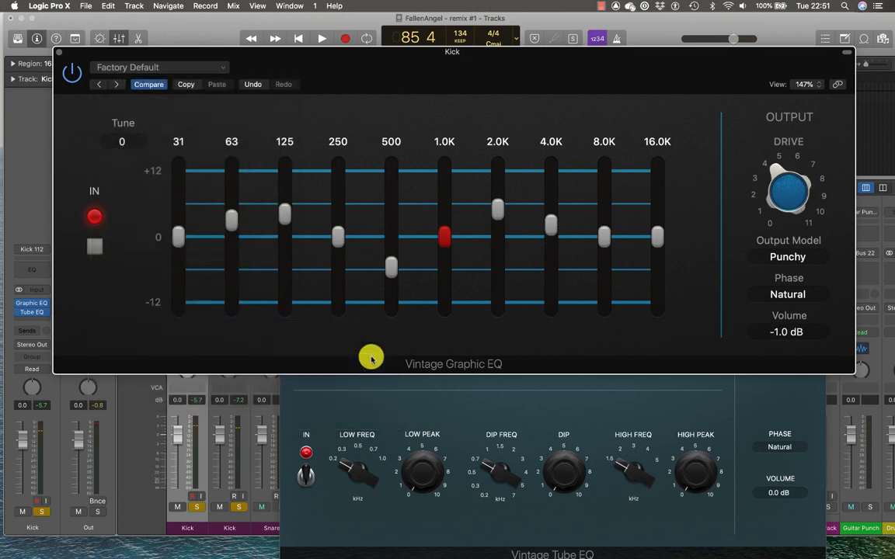